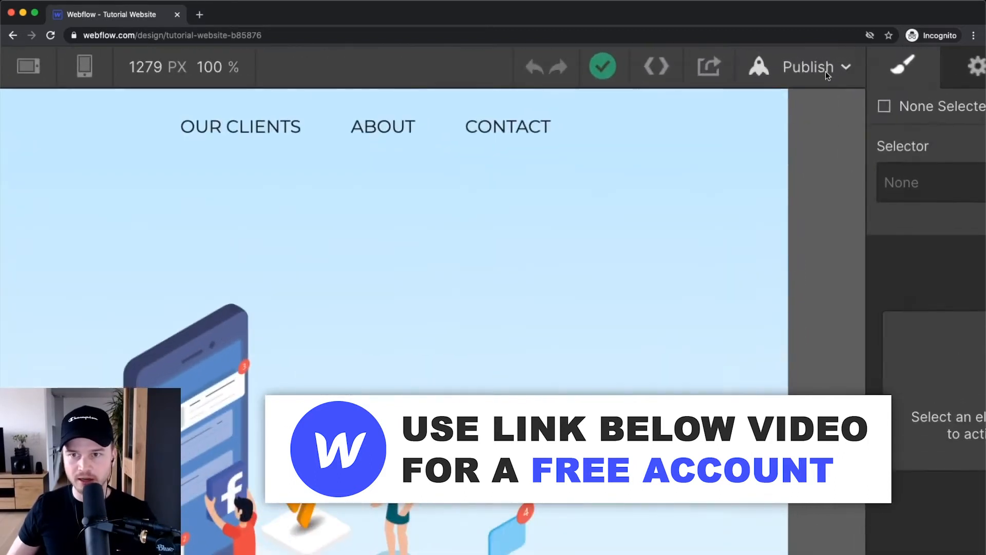
Show the site's publish destinations with the webflow.io subdomain checked
left_click(808, 66)
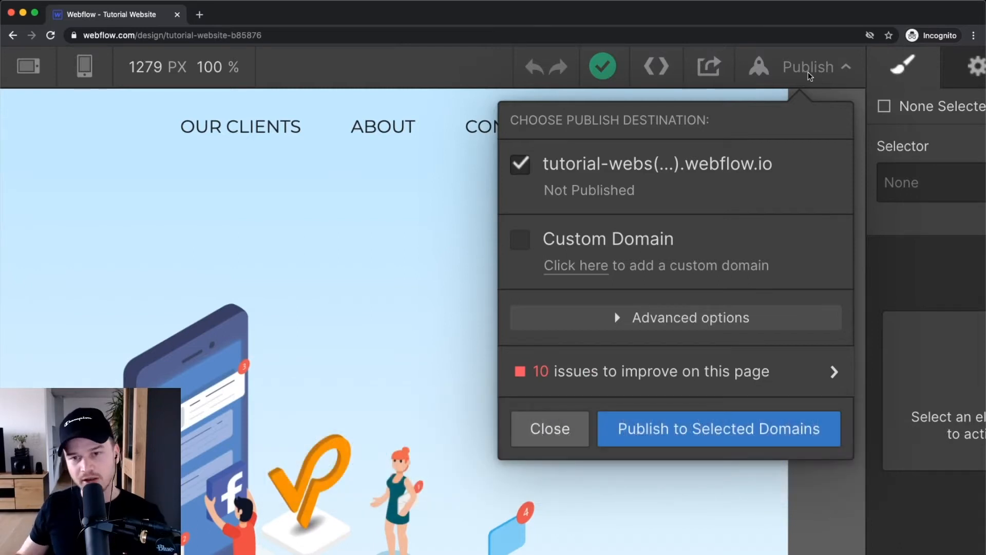
mouse_move(726, 166)
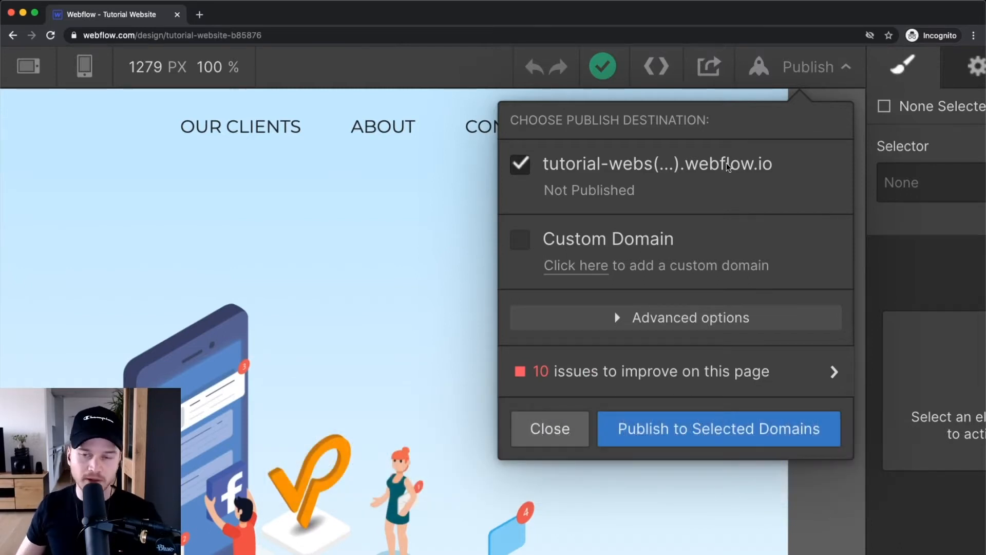
mouse_move(794, 160)
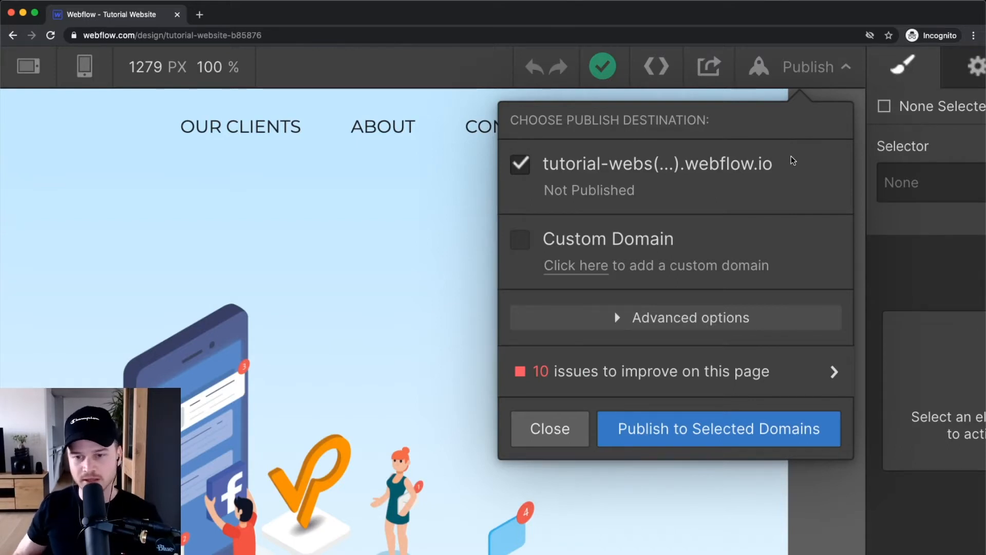
mouse_move(776, 154)
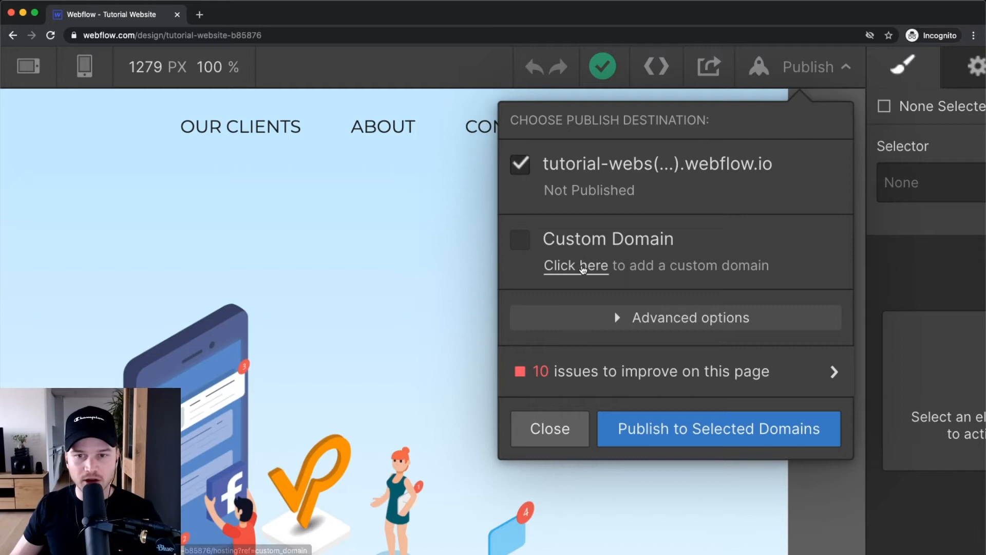
Reach the project's Hosting tab listing site plans and close the extra dashboard tab
left_click(576, 265)
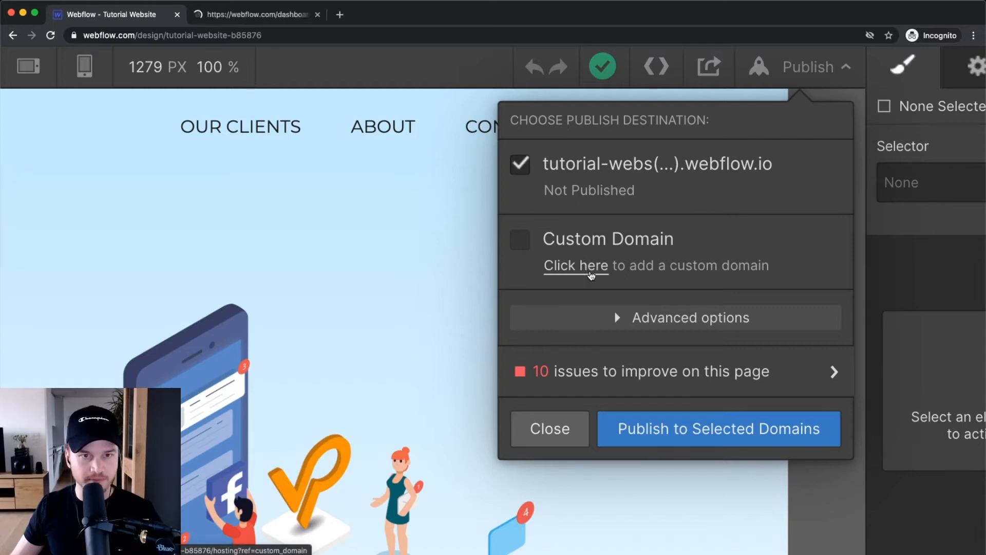
left_click(575, 266)
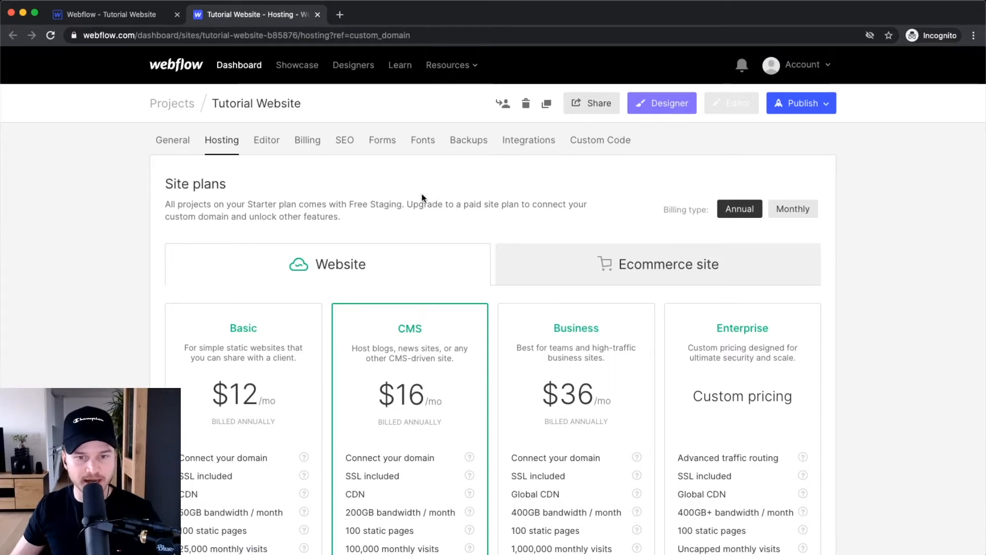
left_click(110, 13)
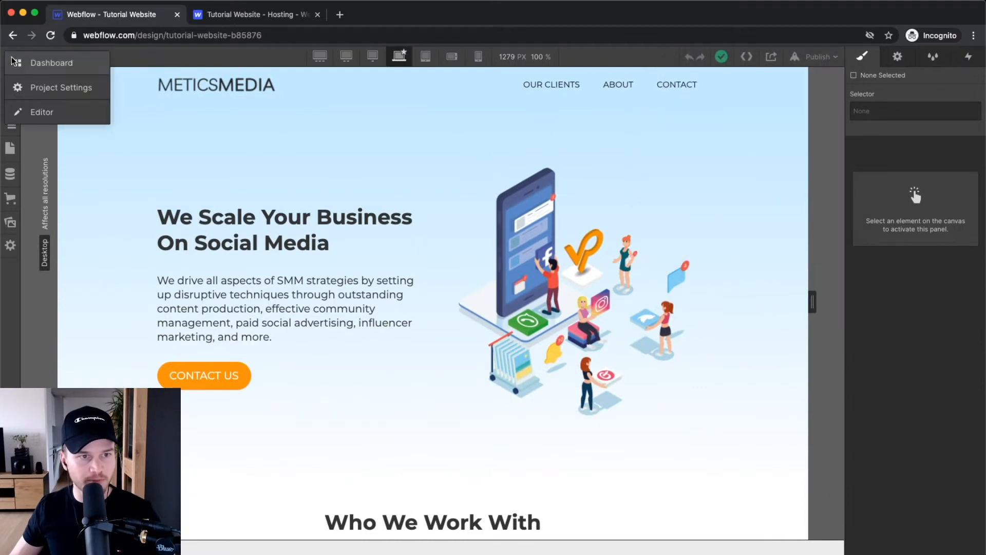
left_click(339, 13)
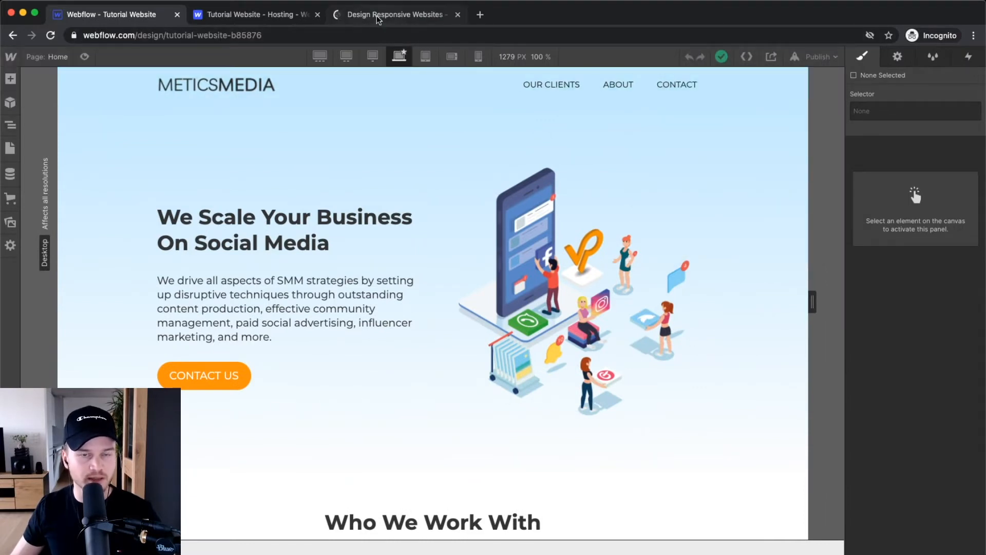
left_click(397, 14)
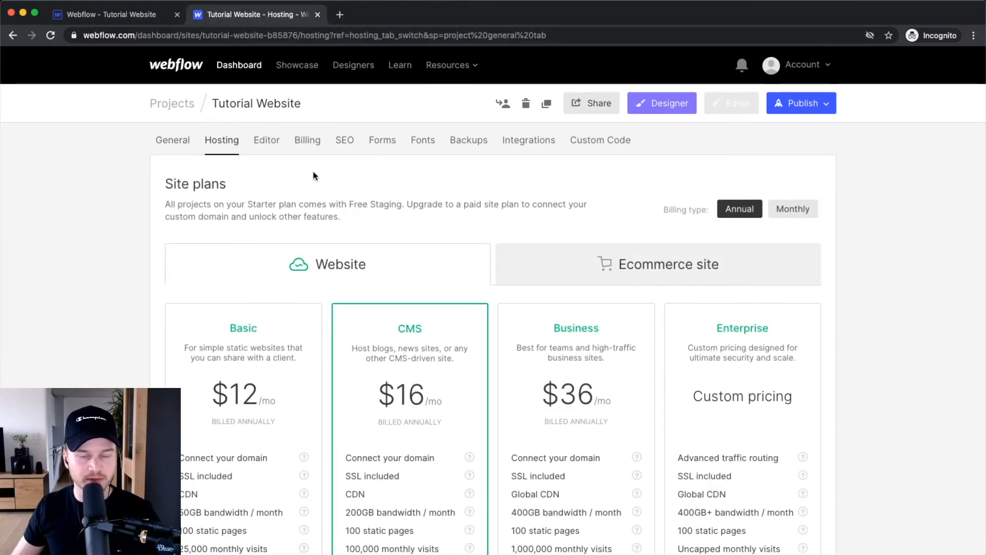
mouse_move(186, 266)
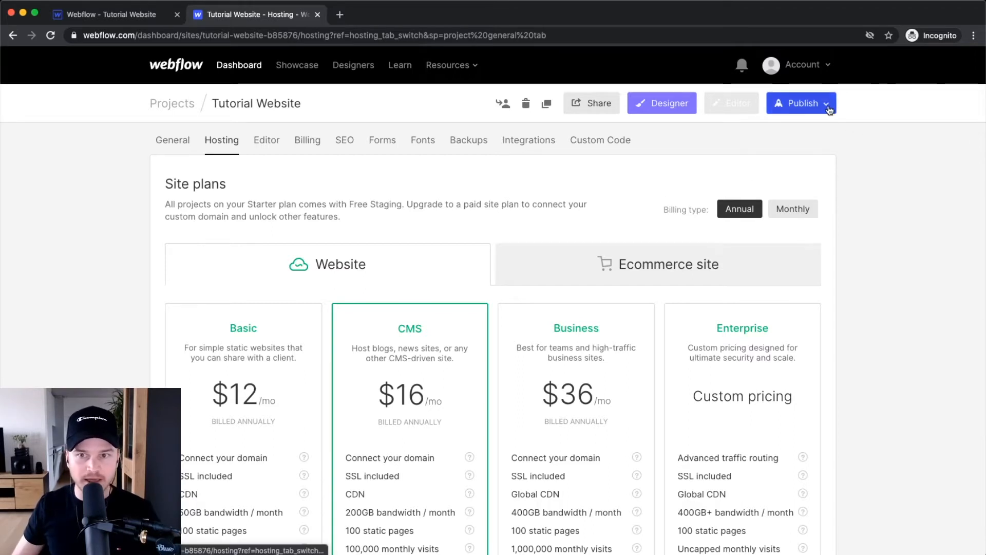
View the Account Plans page comparing Starter (free), Lite $16 and Pro $35
left_click(804, 64)
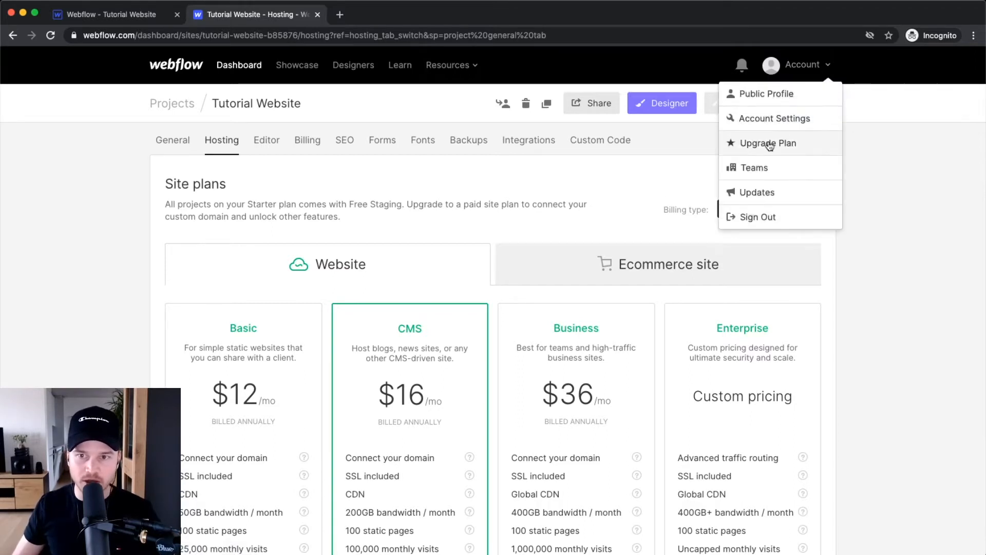
left_click(769, 143)
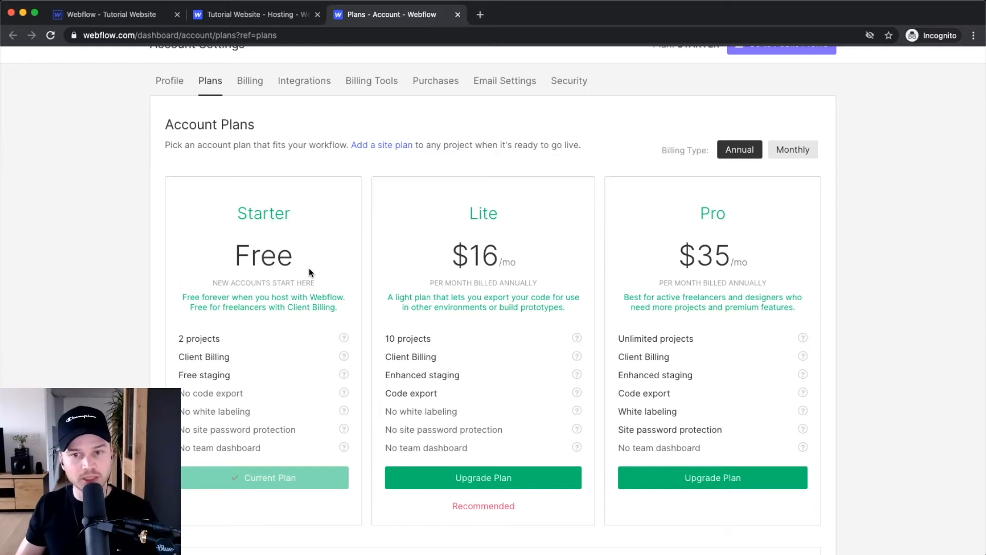
mouse_move(300, 269)
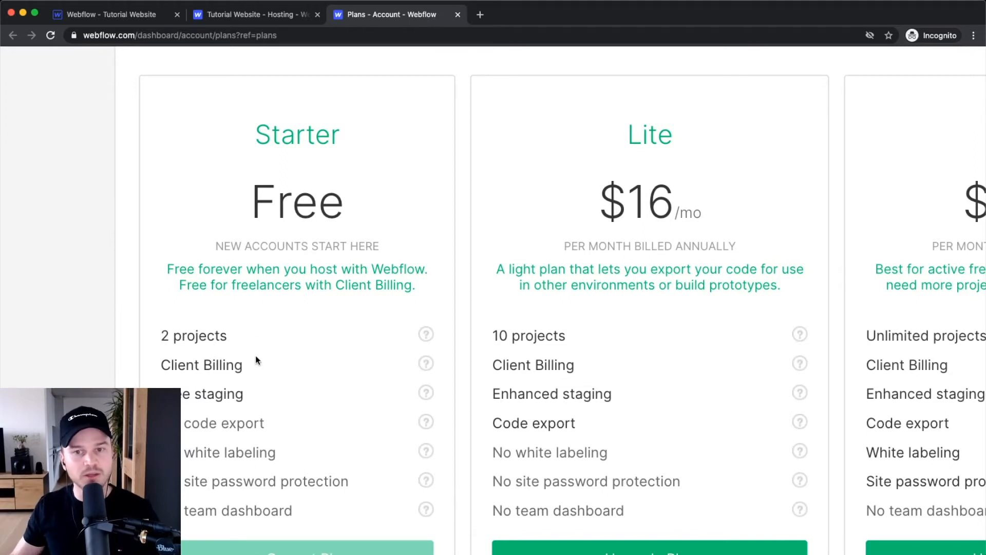
mouse_move(262, 358)
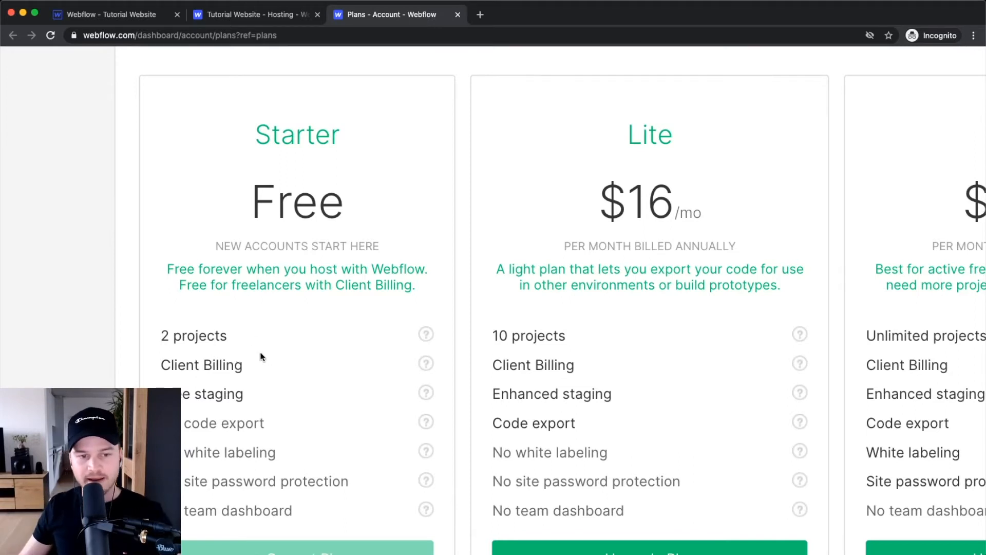
left_click(255, 14)
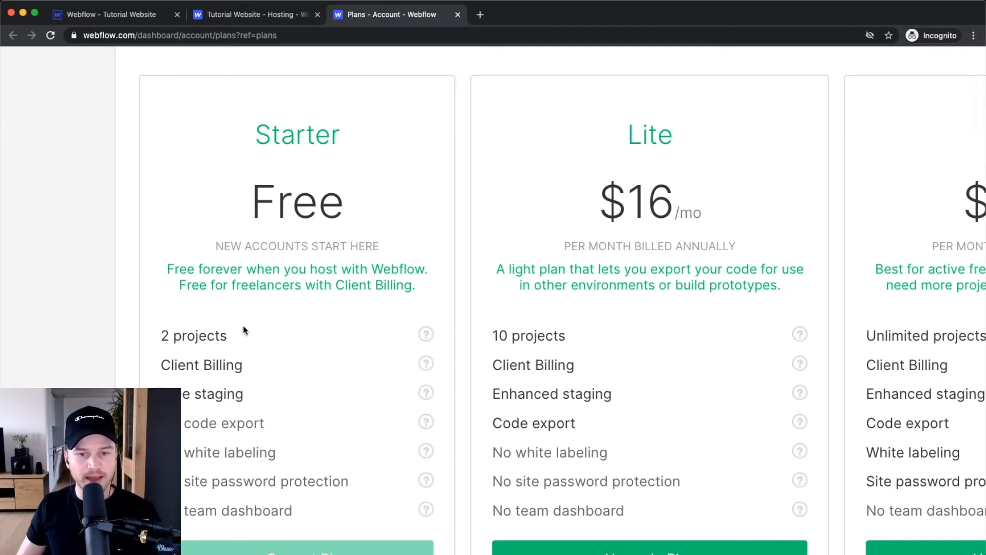
mouse_move(288, 345)
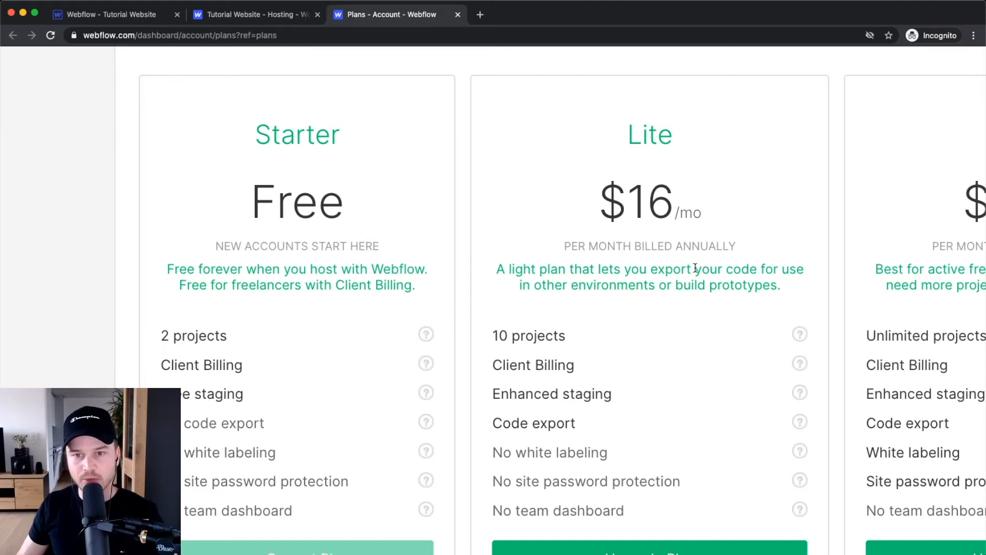
scroll("down", 3)
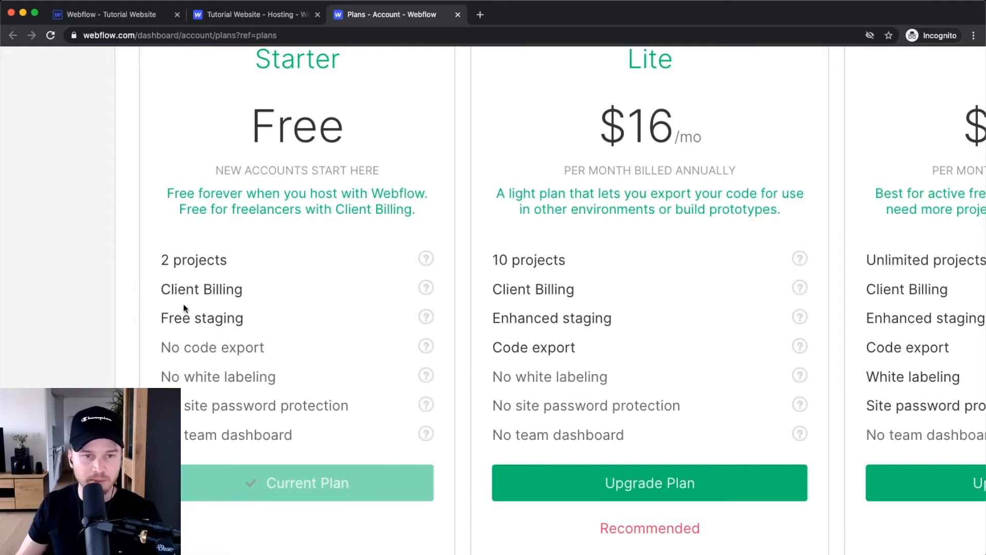
scroll("down", 3)
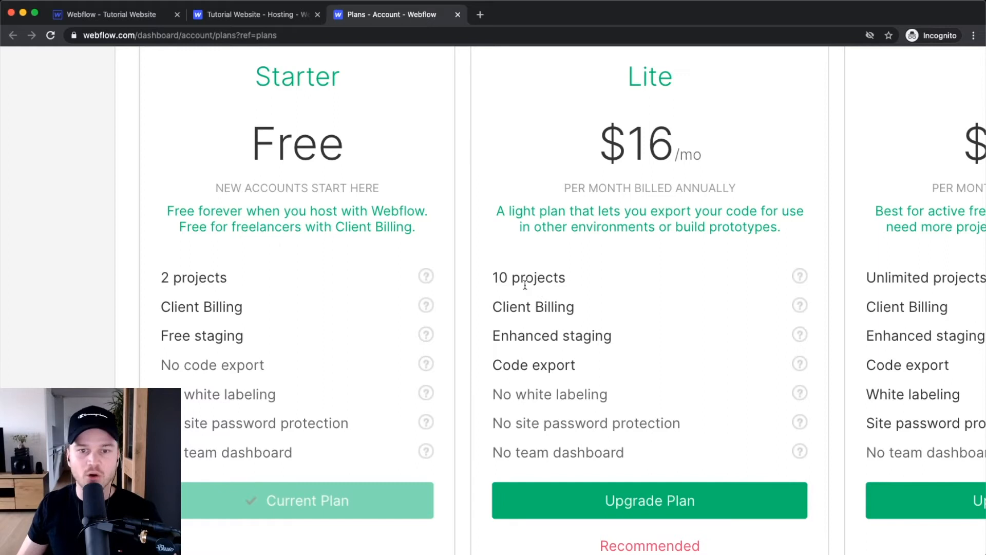
mouse_move(504, 290)
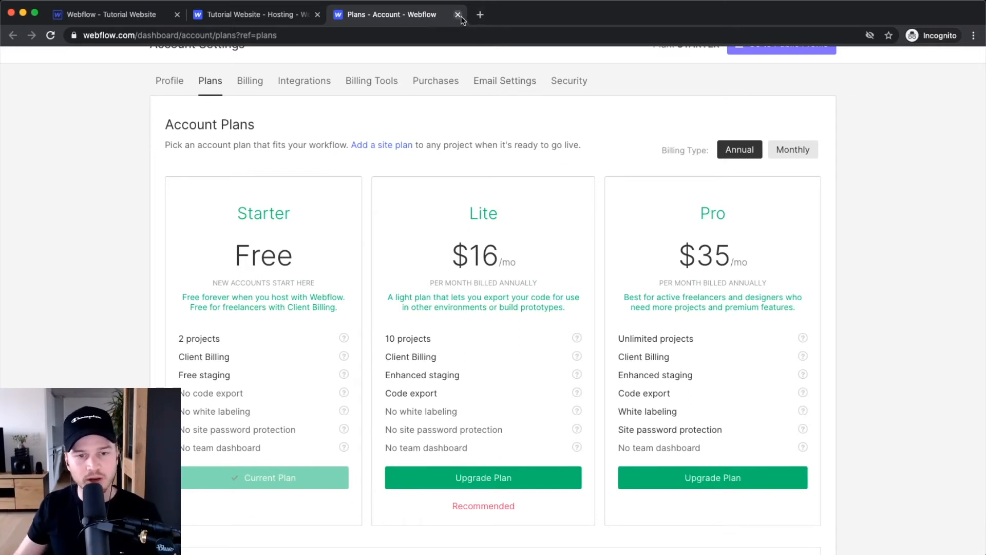
Close the account plans tab and show the site plans billed monthly
left_click(458, 13)
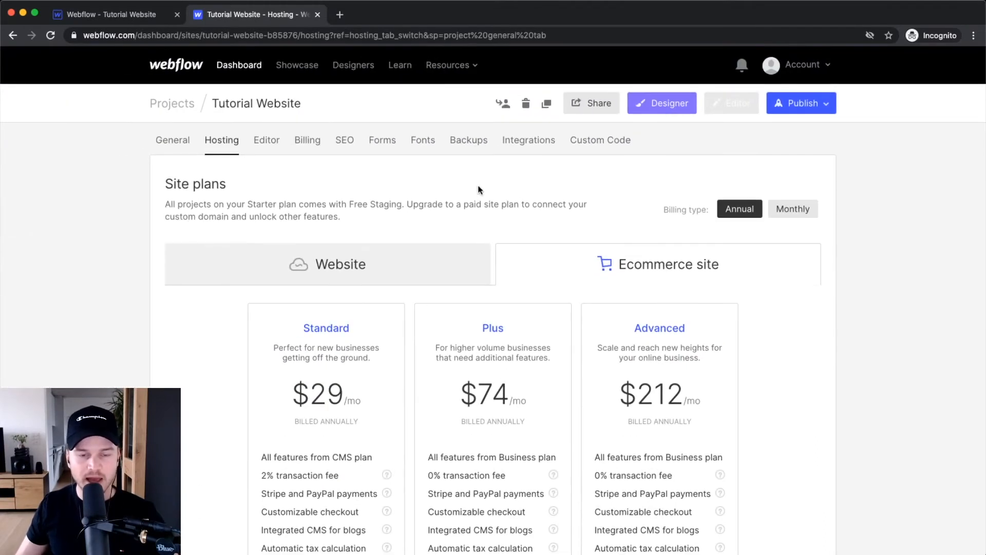
left_click(326, 264)
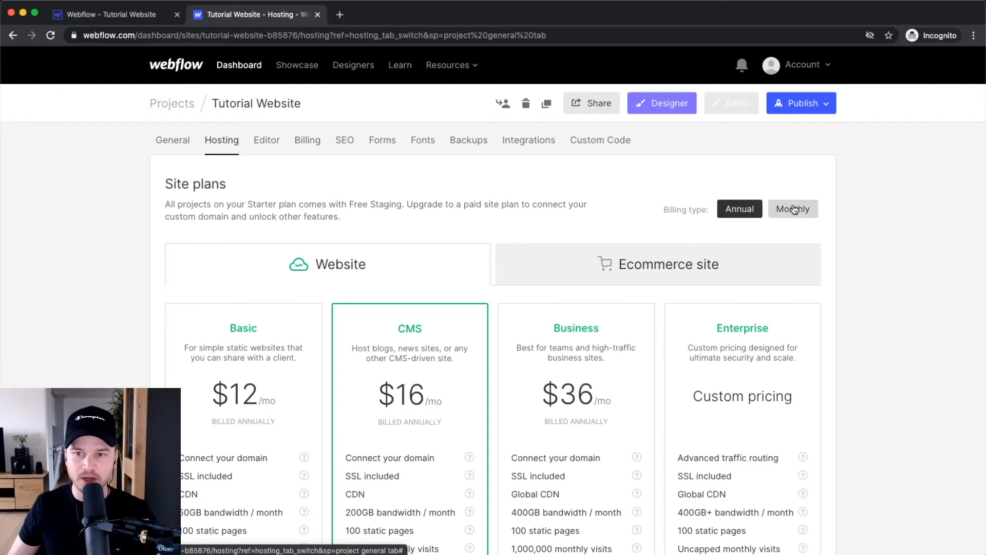
left_click(792, 209)
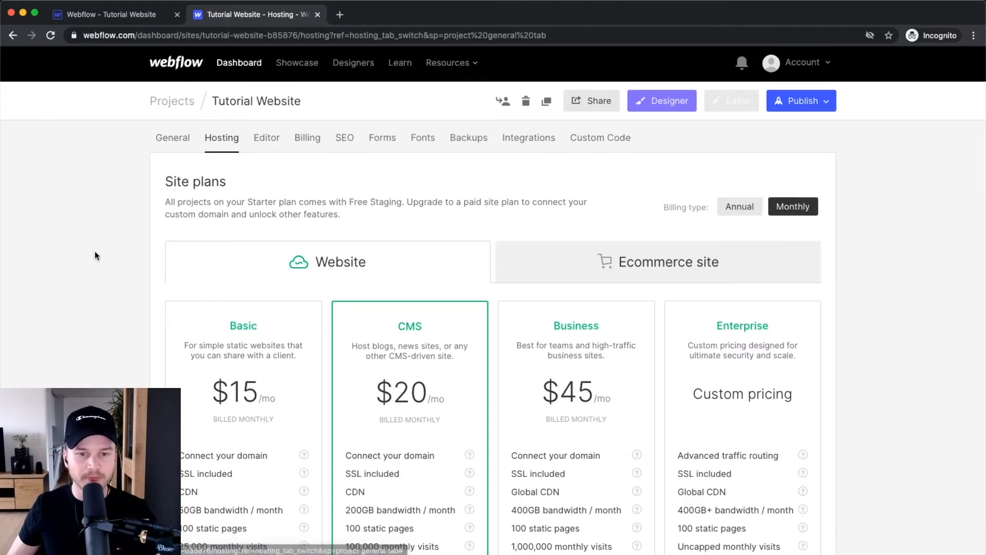
Scroll through the Basic $15, CMS $20, Business $45 and Enterprise plan cards
scroll("down", 3)
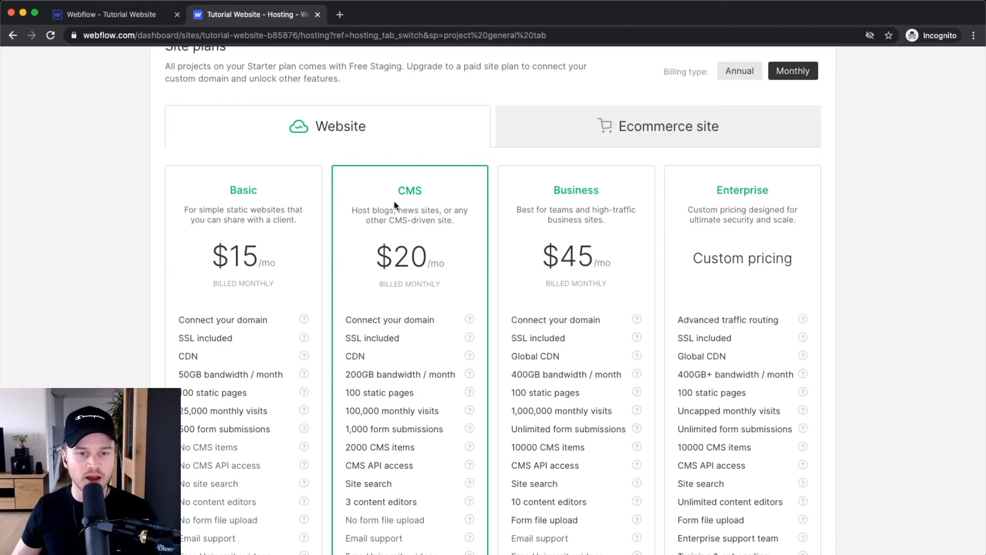
scroll("down", 3)
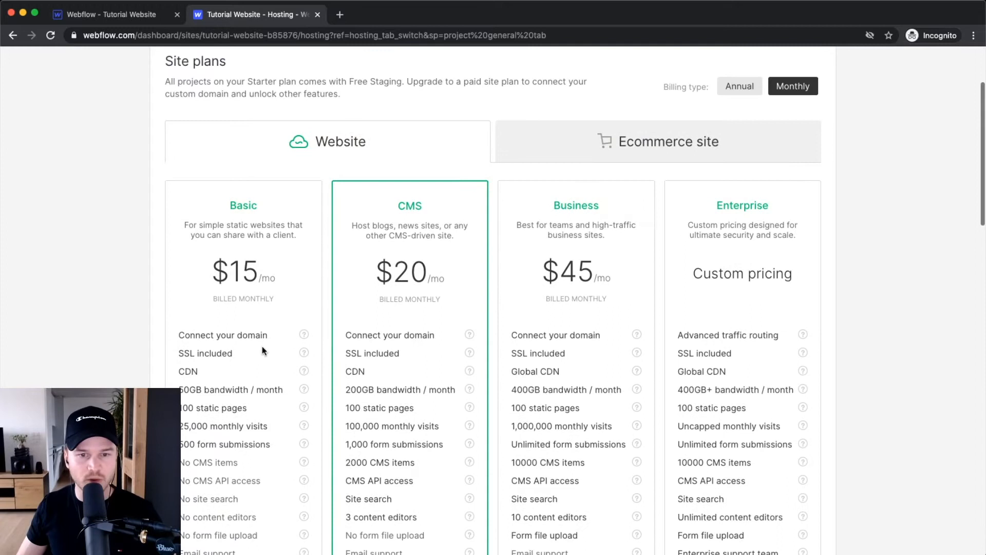
scroll("down", 3)
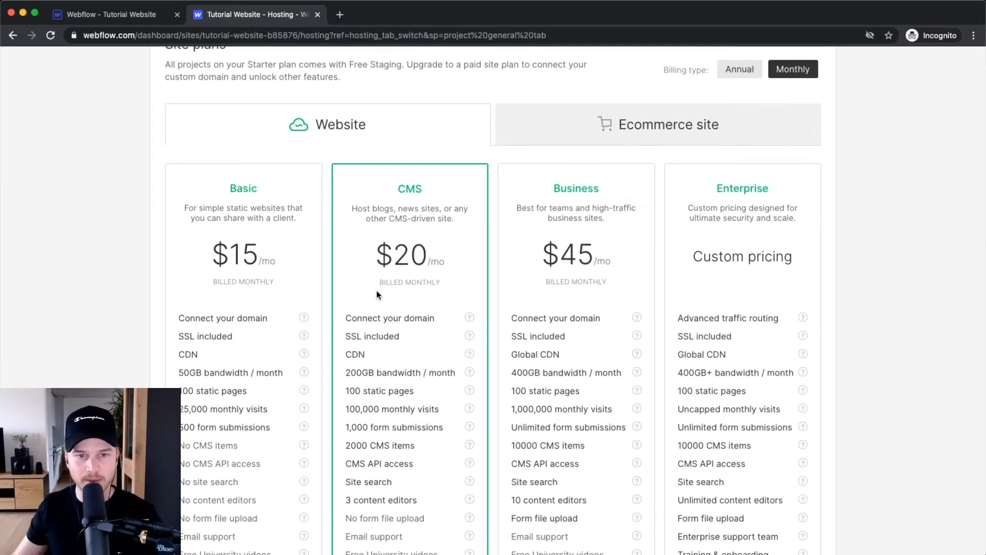
mouse_move(439, 242)
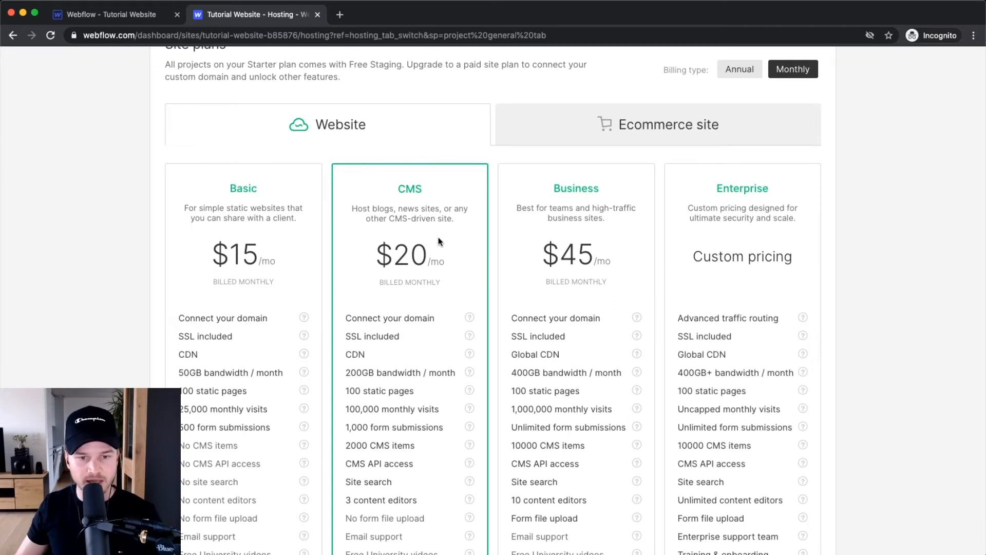
scroll("down", 3)
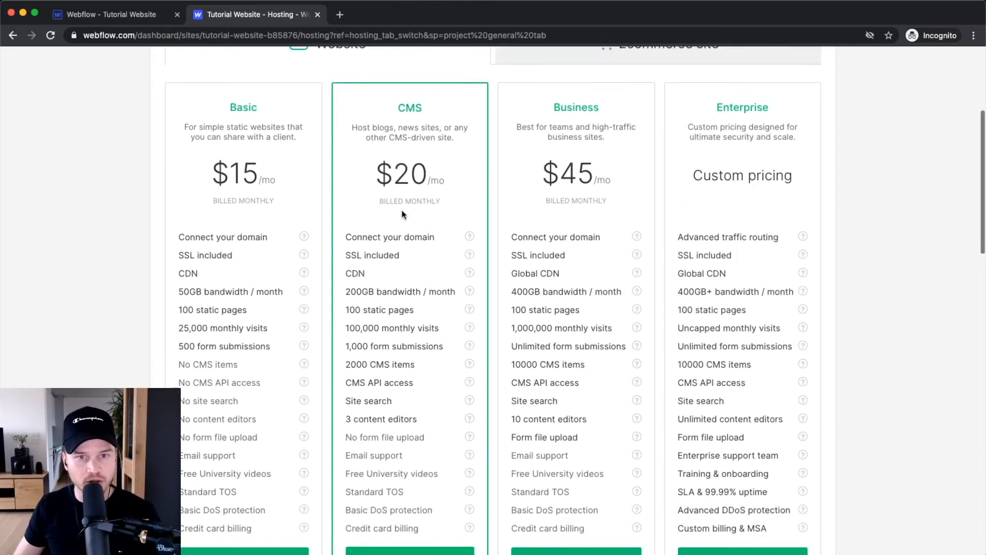
scroll("down", 3)
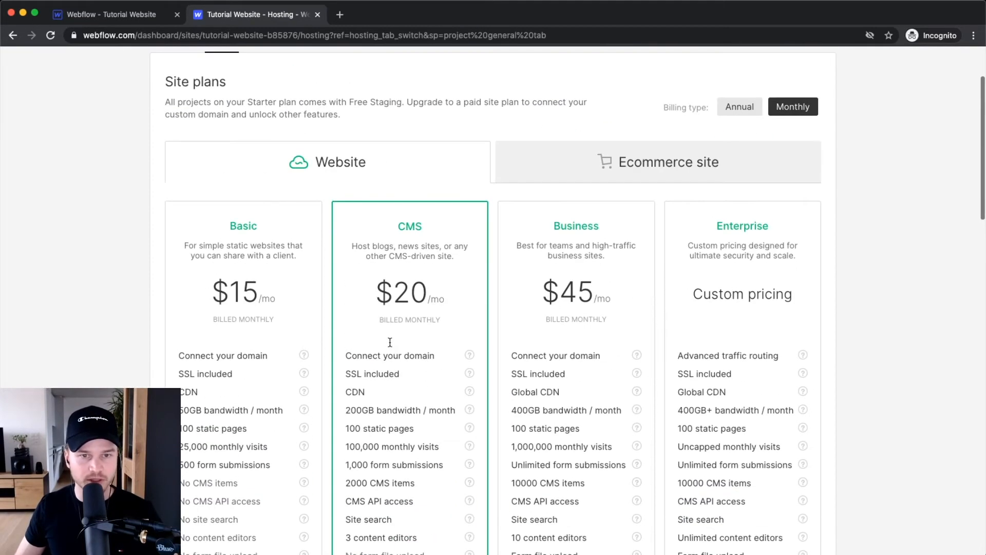
scroll("down", 3)
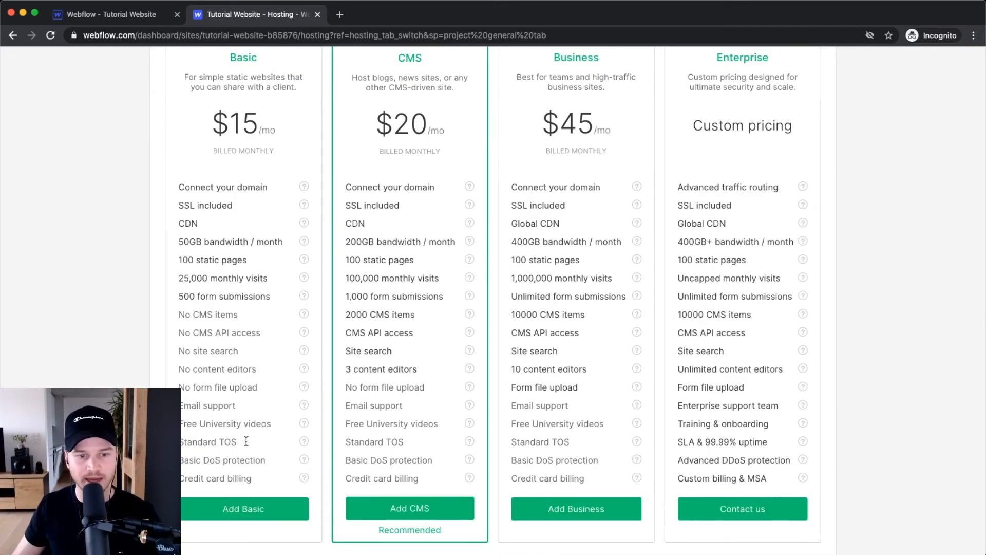
With Basic as the current plan, scroll to the Custom Domains section and its add-domain option
scroll("down", 3)
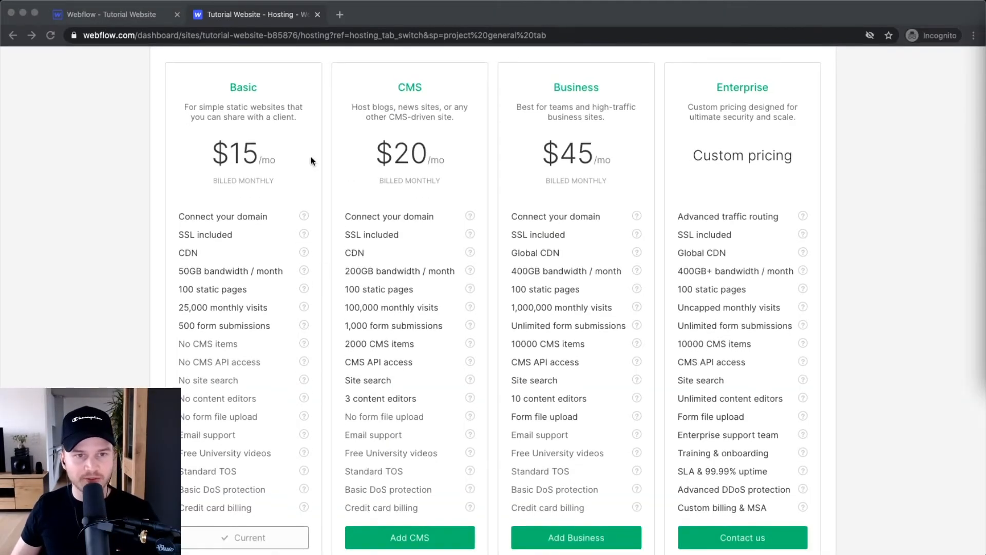
scroll("down", 3)
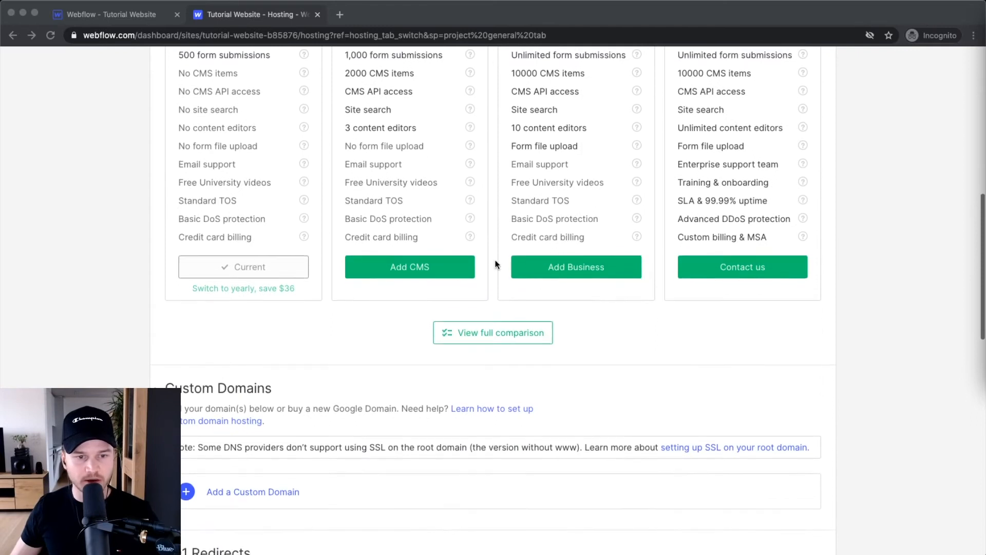
scroll("down", 3)
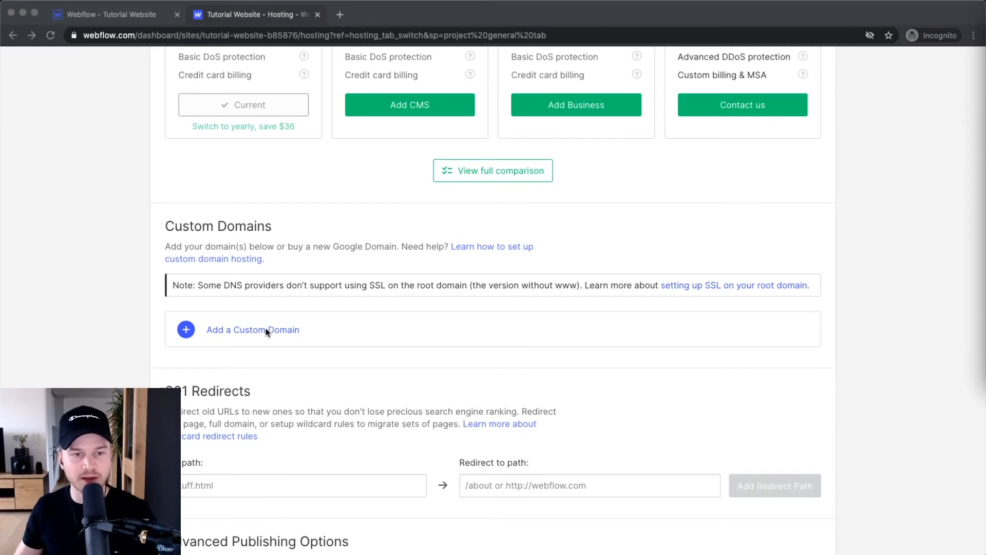
mouse_move(198, 329)
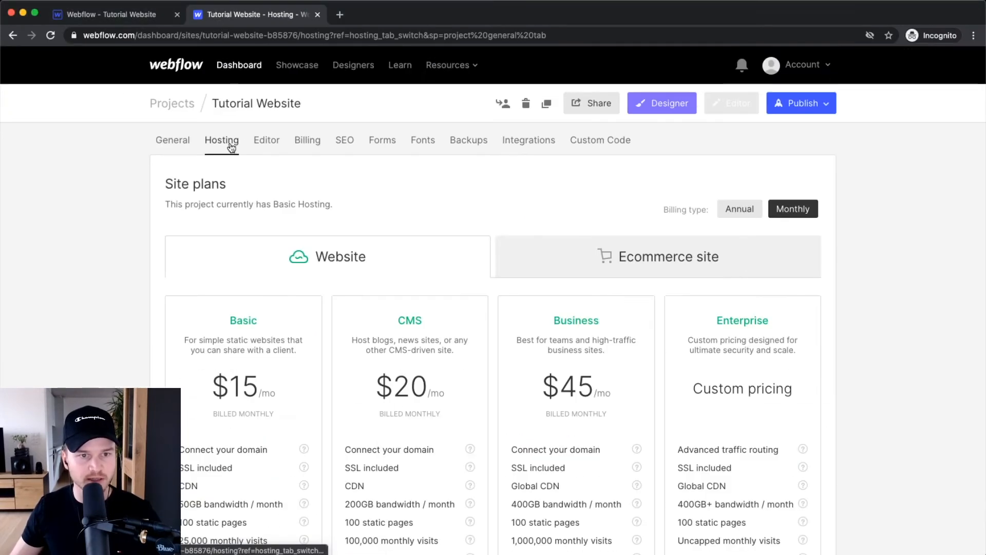
Add meticstutorials.com as a custom domain and dismiss the subdomain indexing notice
scroll("down", 3)
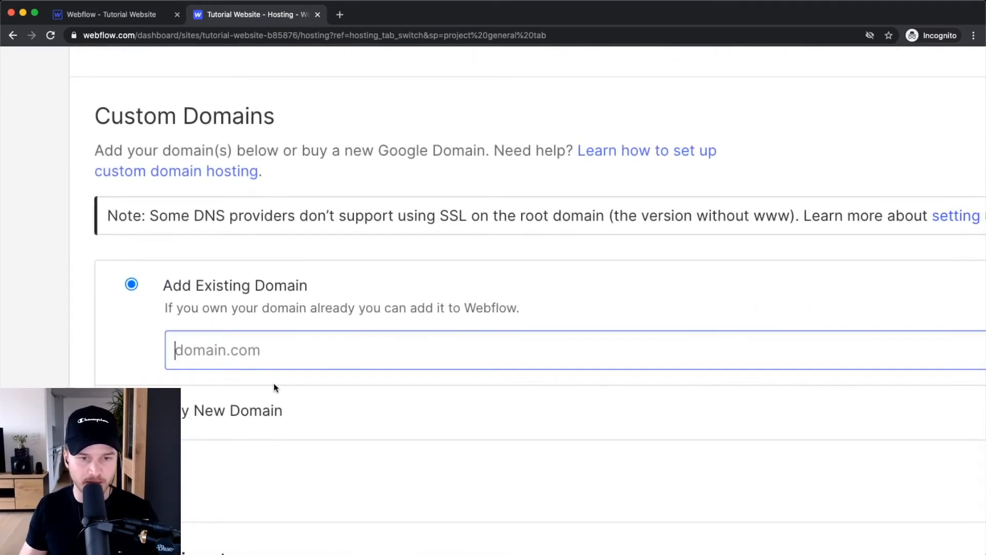
type("meticstutorials.com")
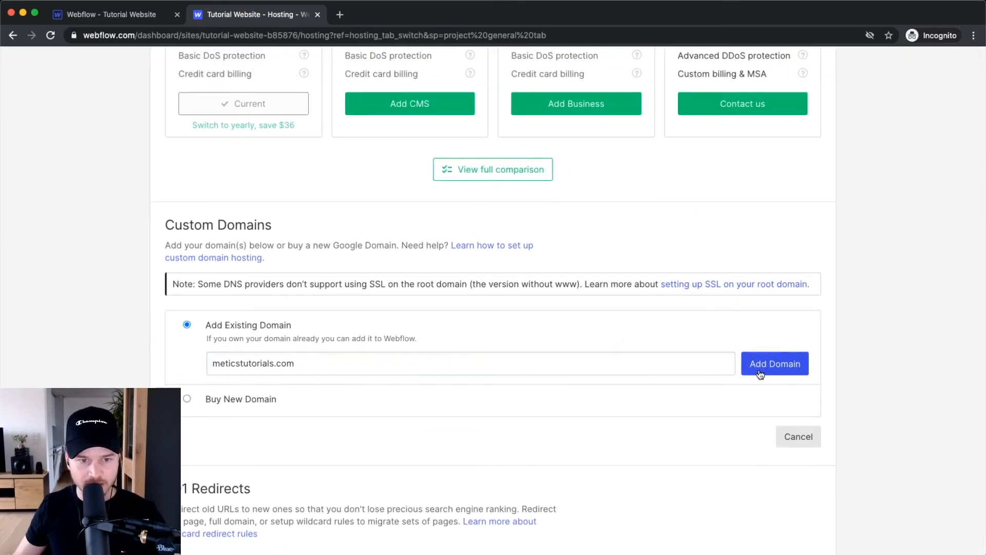
left_click(775, 363)
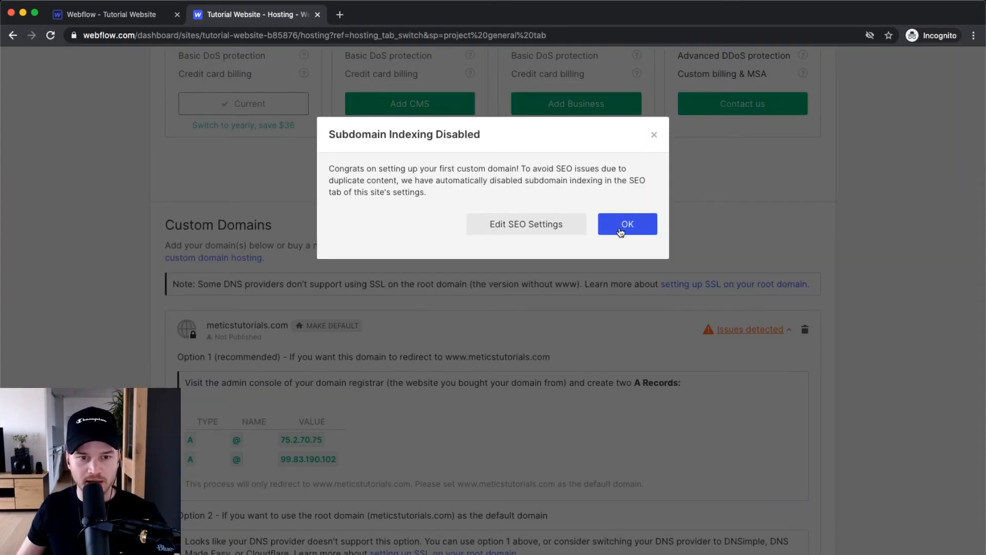
left_click(627, 224)
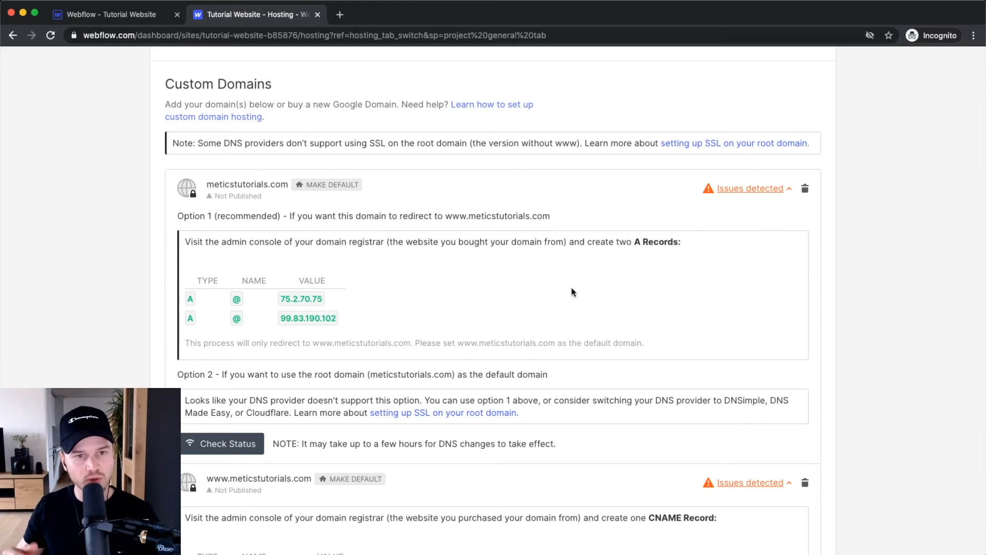
scroll("down", 3)
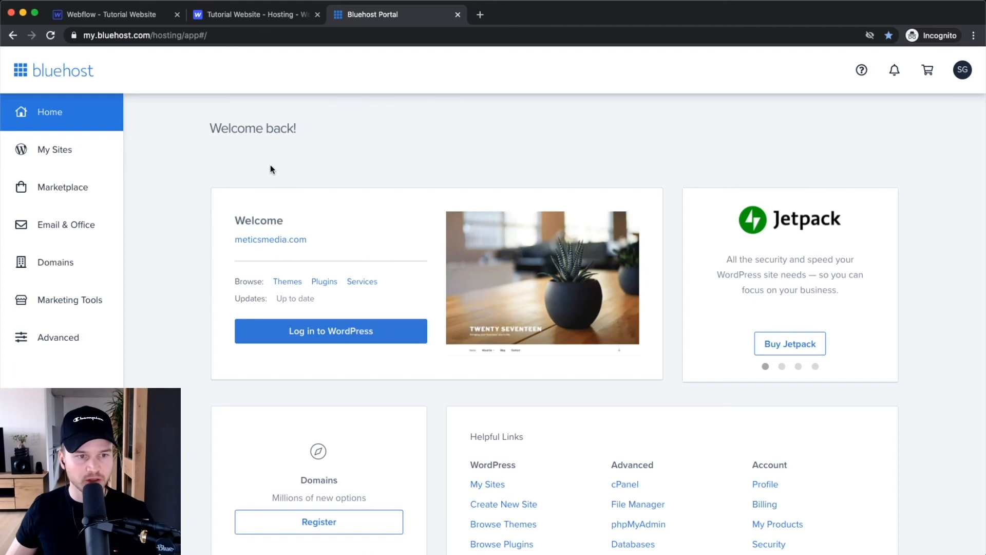
List the owned Bluehost domains and show management options for meticstutorials.com
left_click(55, 262)
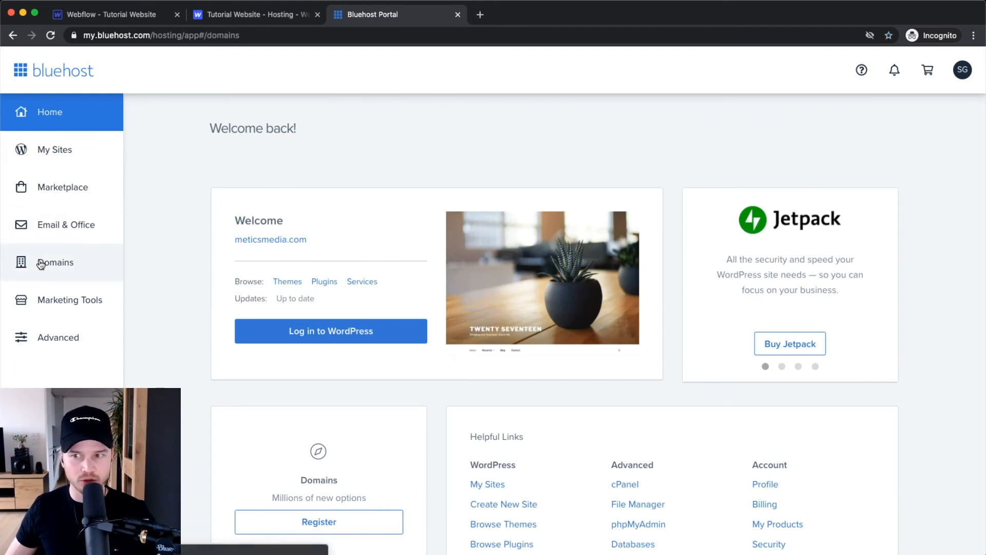
left_click(55, 262)
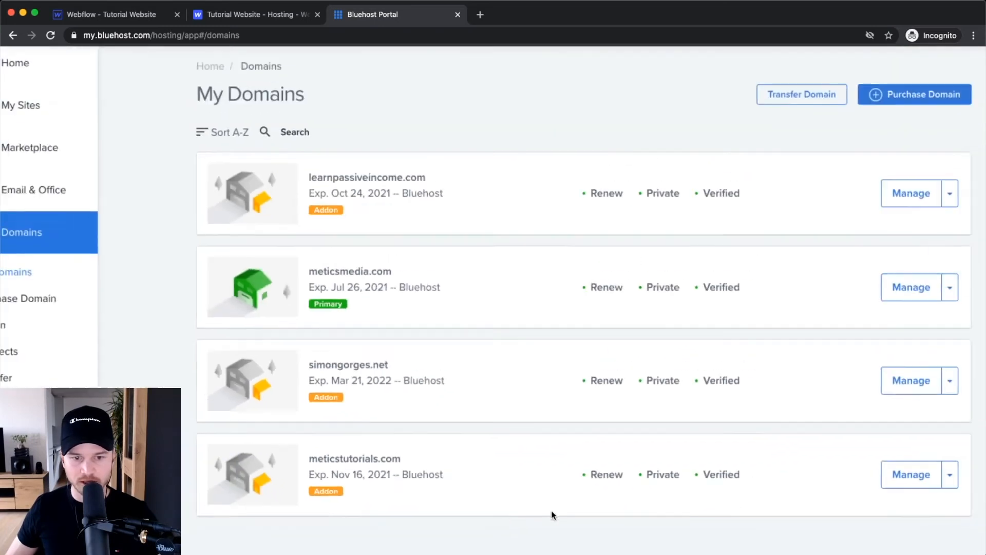
left_click(949, 475)
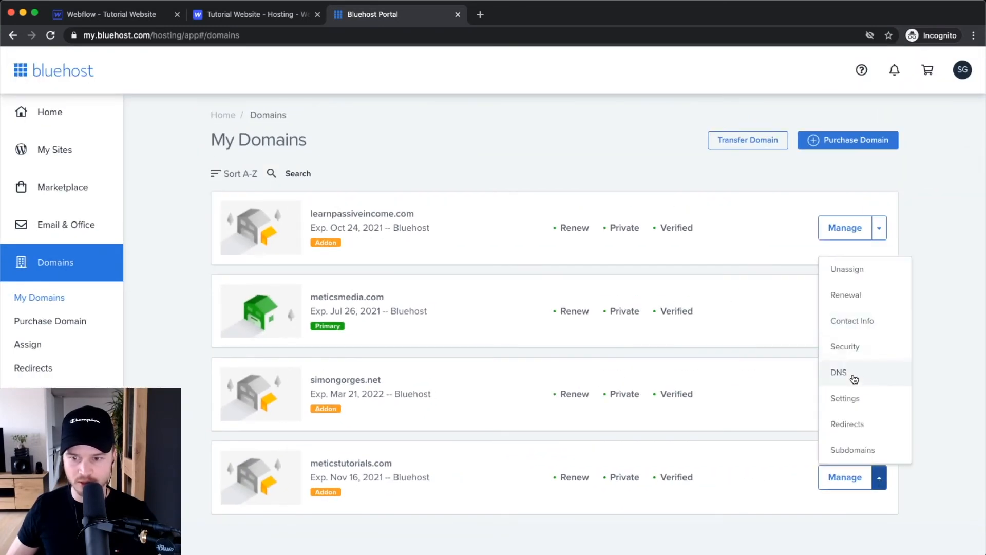
Go to meticstutorials.com's DNS settings and scroll to the A (Host) records
left_click(839, 372)
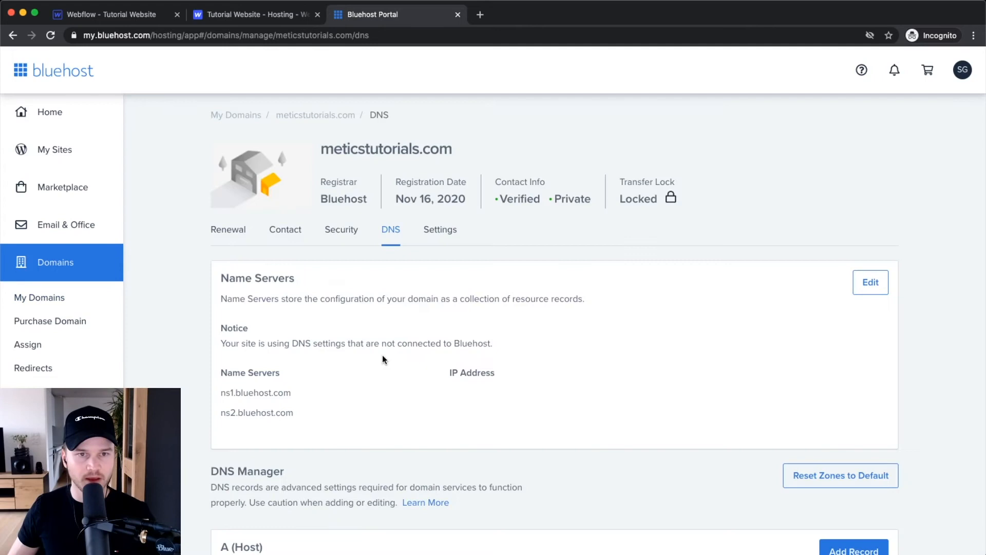
scroll("down", 3)
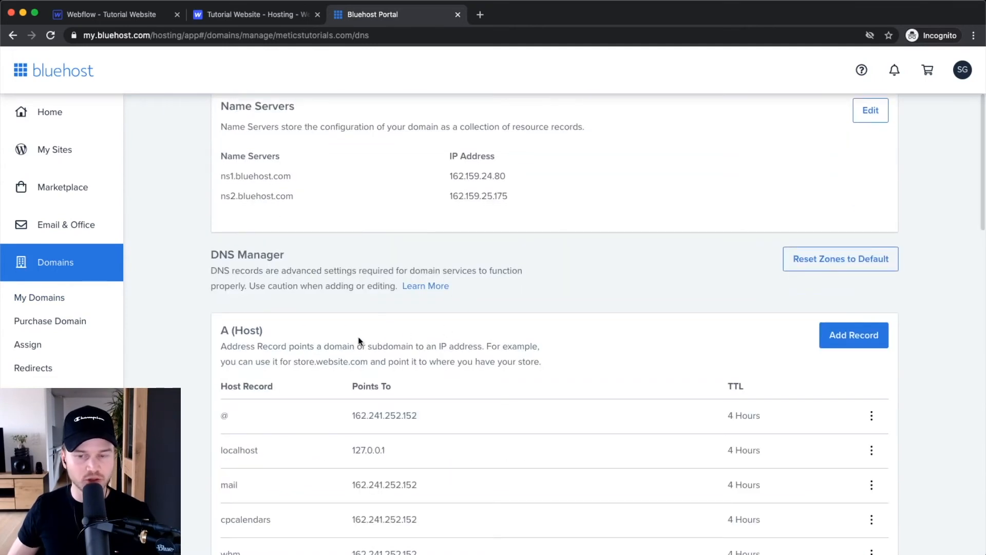
scroll("down", 3)
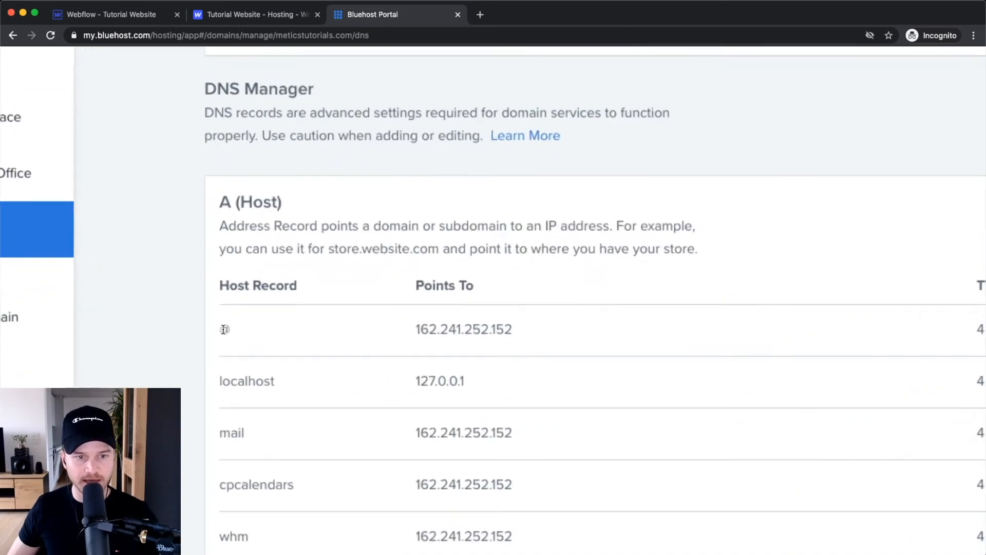
left_click(872, 328)
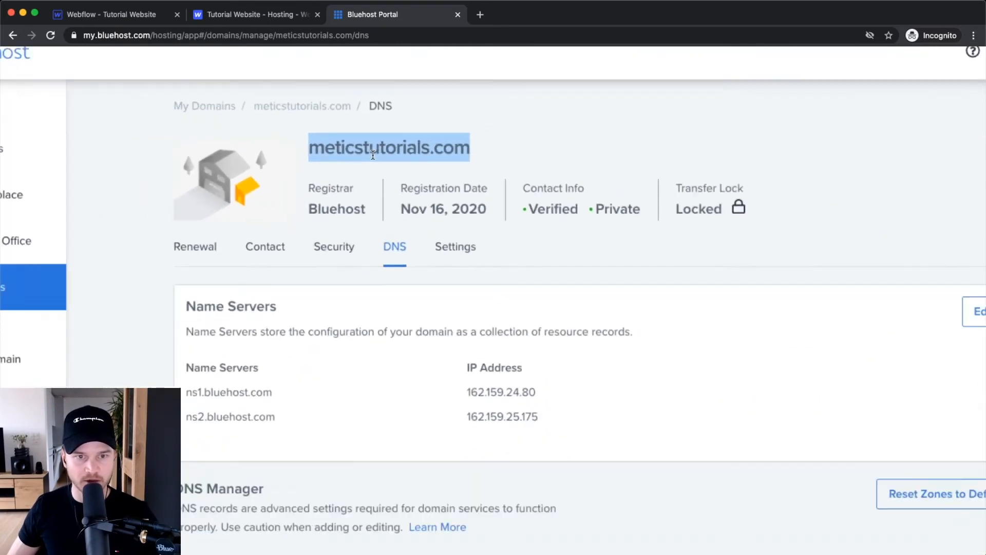
scroll("down", 3)
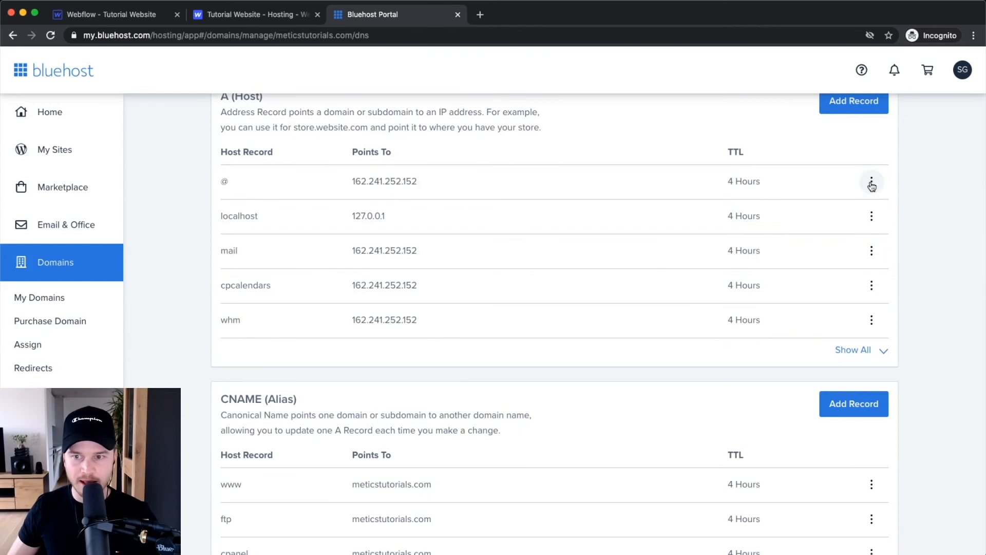
Remove the existing @ A record and confirm its deletion
left_click(872, 180)
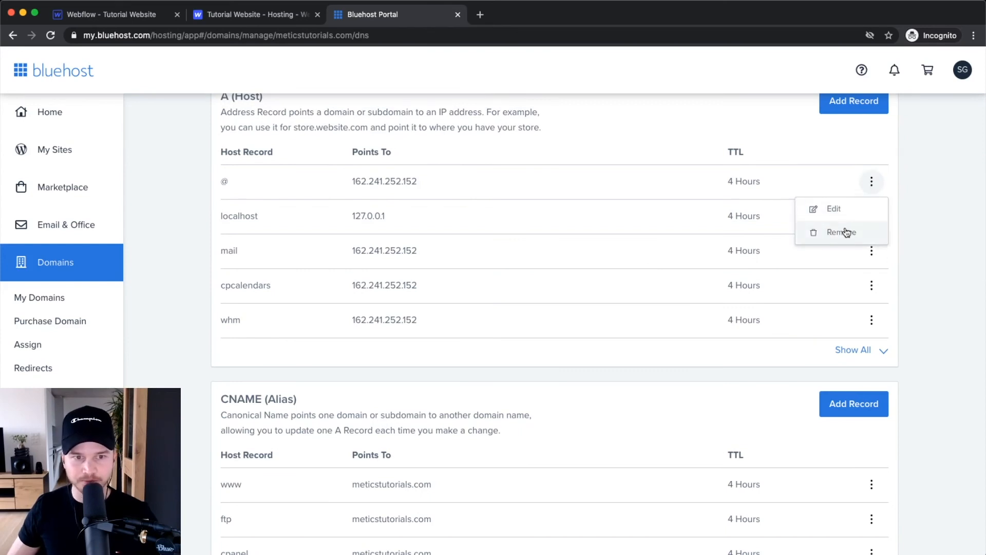
left_click(841, 231)
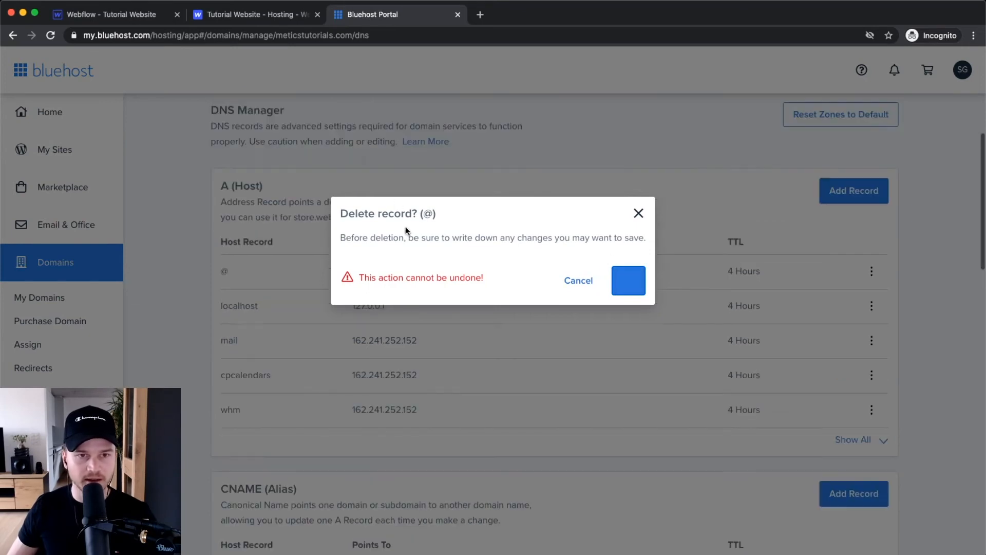
left_click(255, 14)
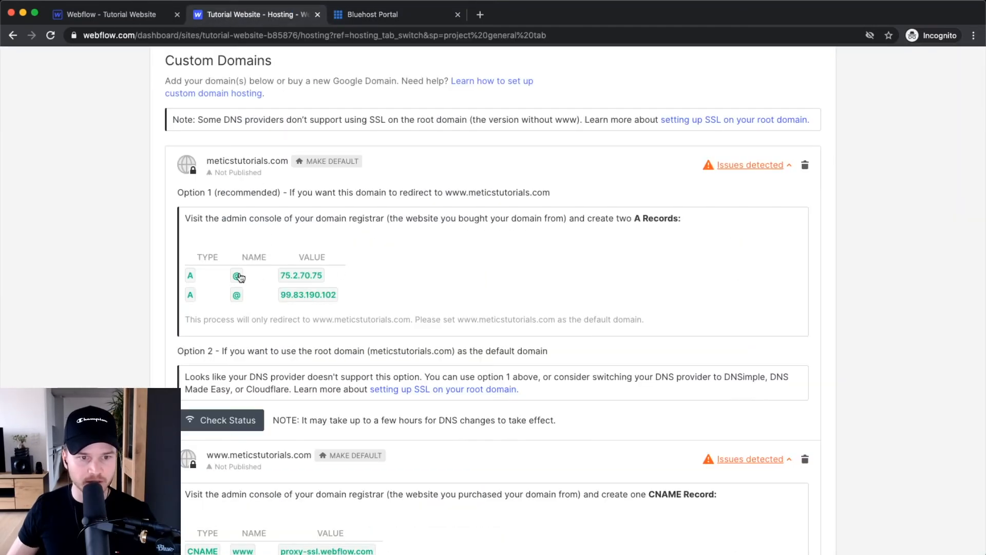
left_click(396, 14)
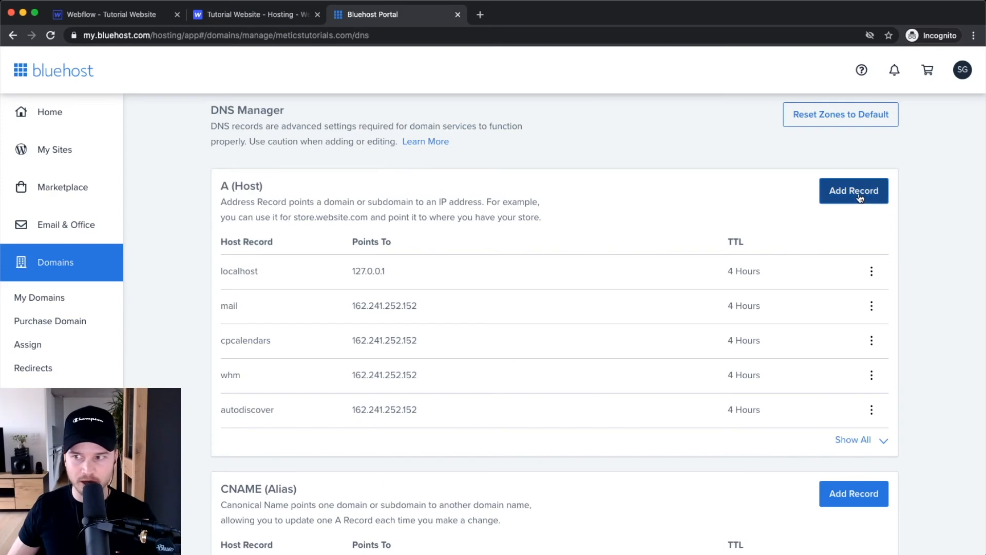
Save a new @ A record pointing to 75.2.70.75, copying the IP from Webflow
left_click(853, 191)
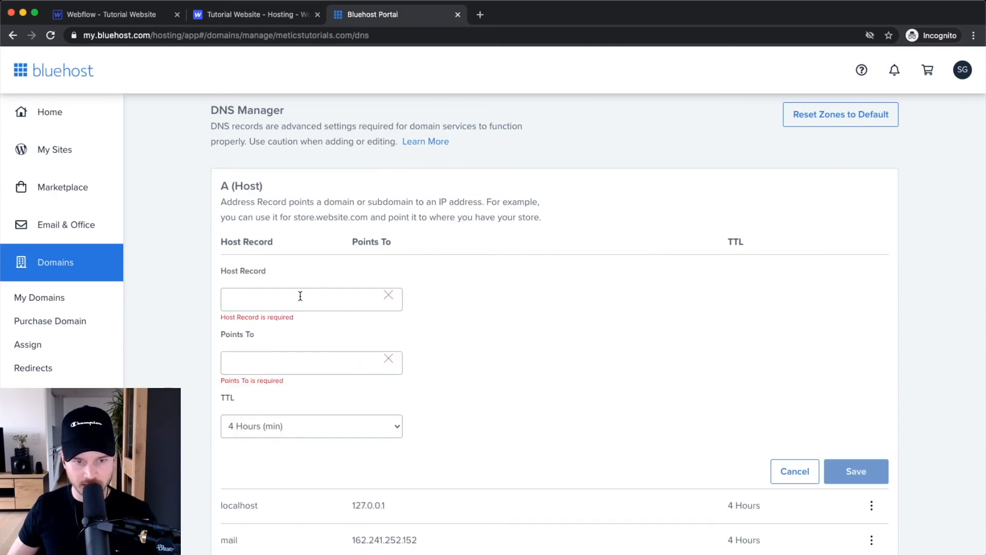
type("@")
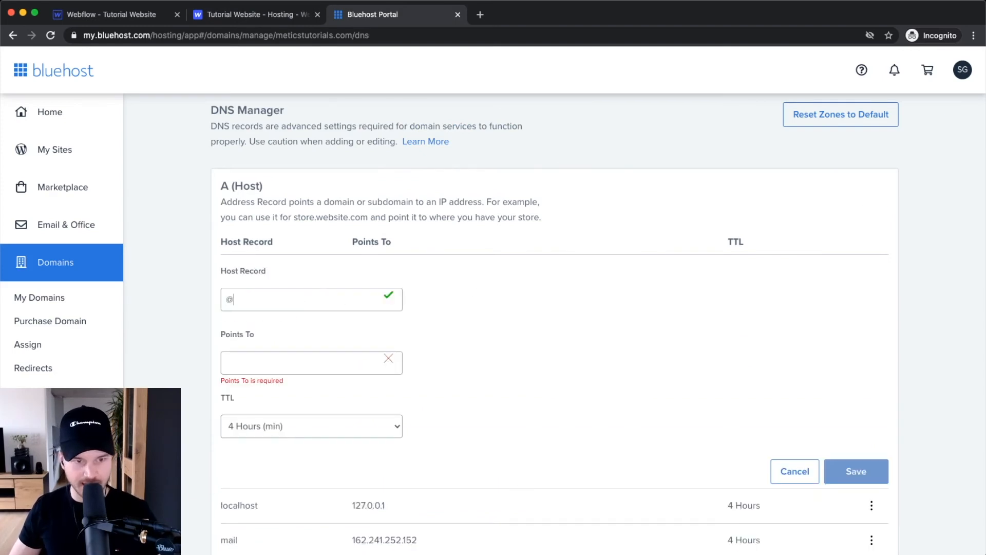
left_click(255, 13)
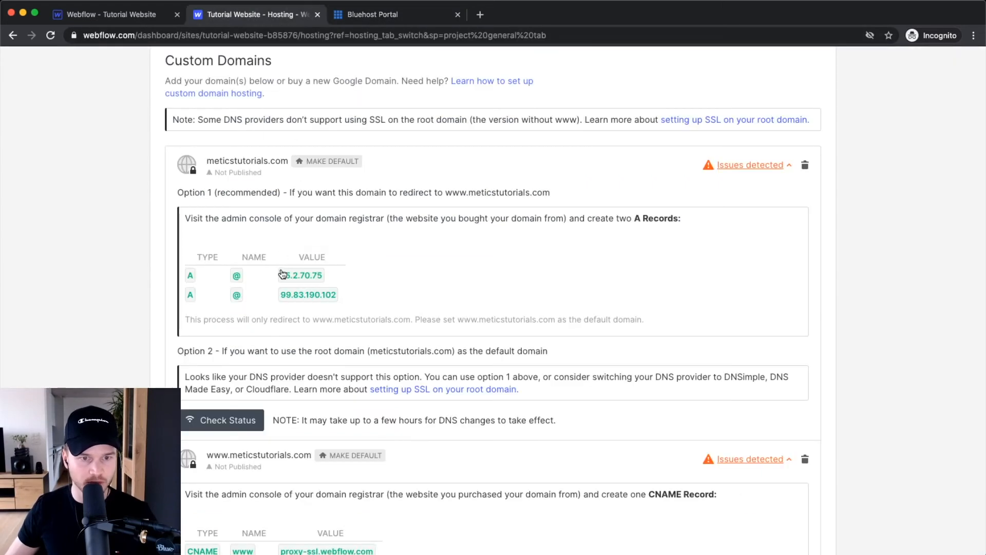
left_click(301, 275)
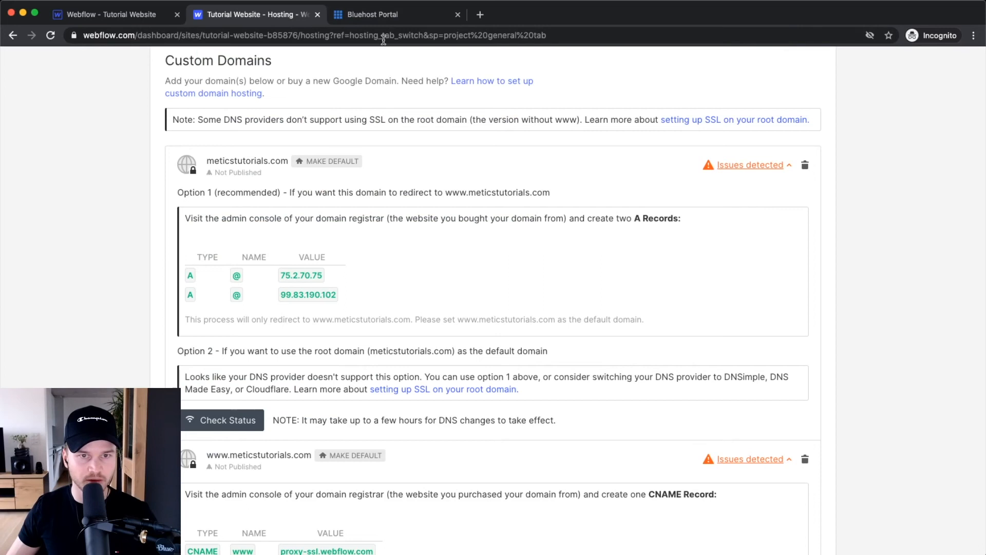
left_click(372, 13)
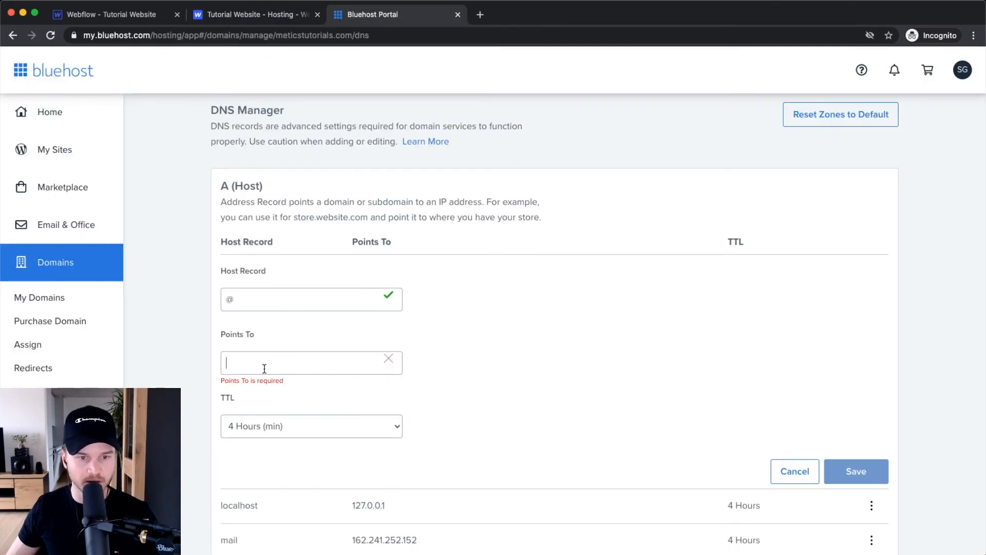
type("75.2.70.75")
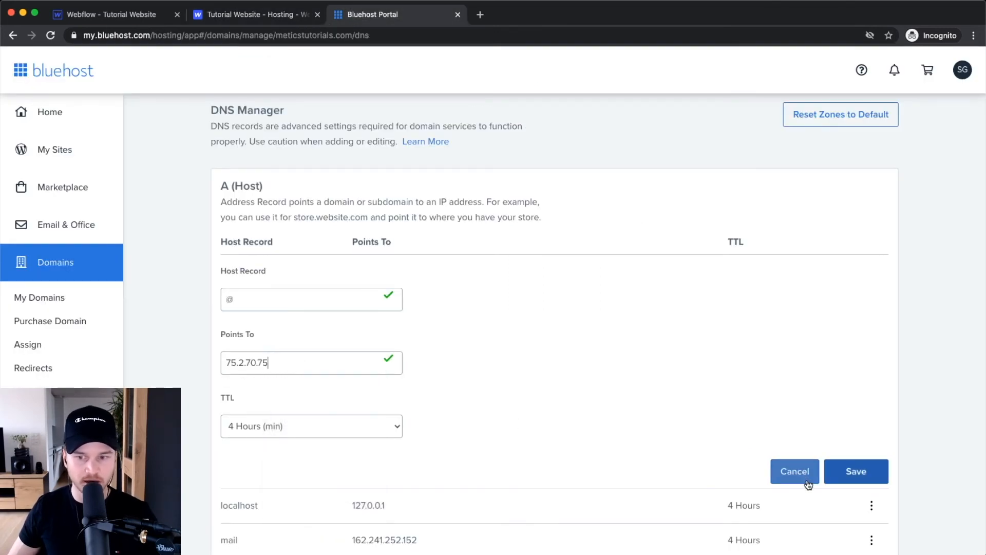
left_click(856, 472)
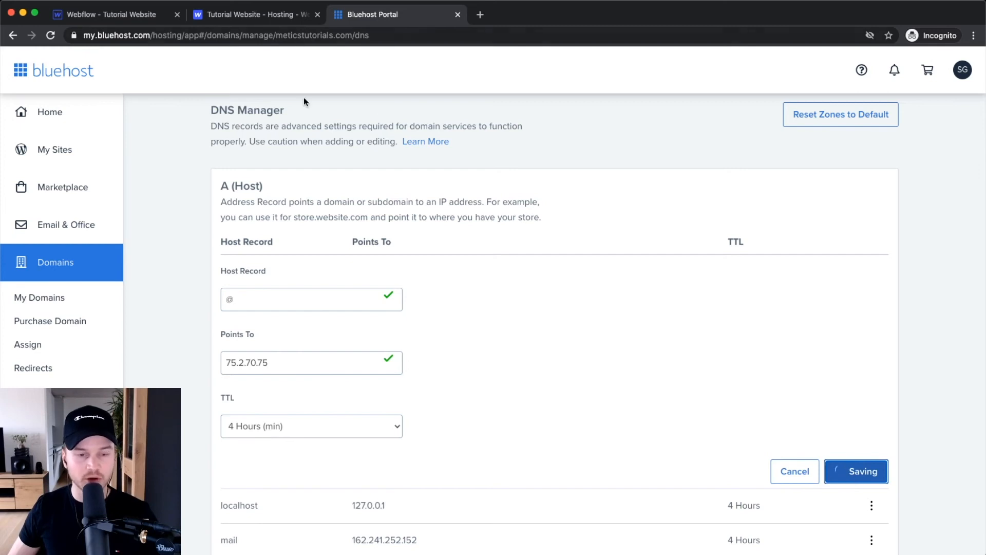
left_click(256, 13)
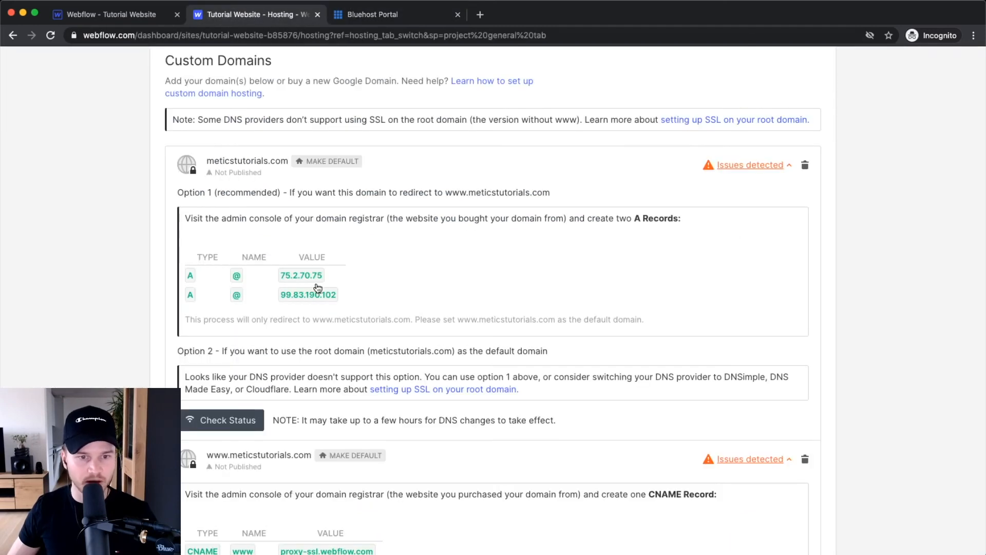
Save a second @ A record pointing to 99.83.190.102, then return to Webflow's CNAME details
left_click(308, 295)
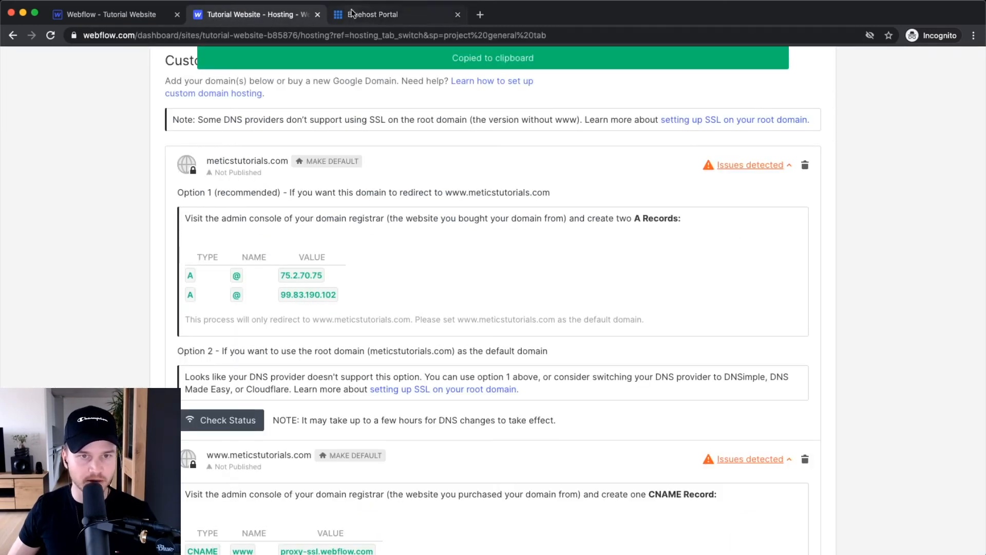
left_click(372, 14)
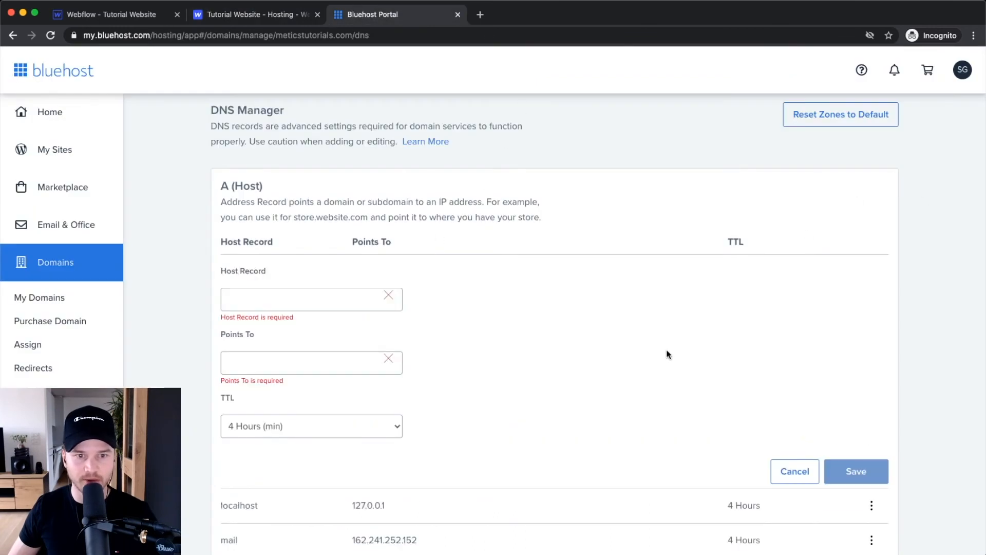
type("@")
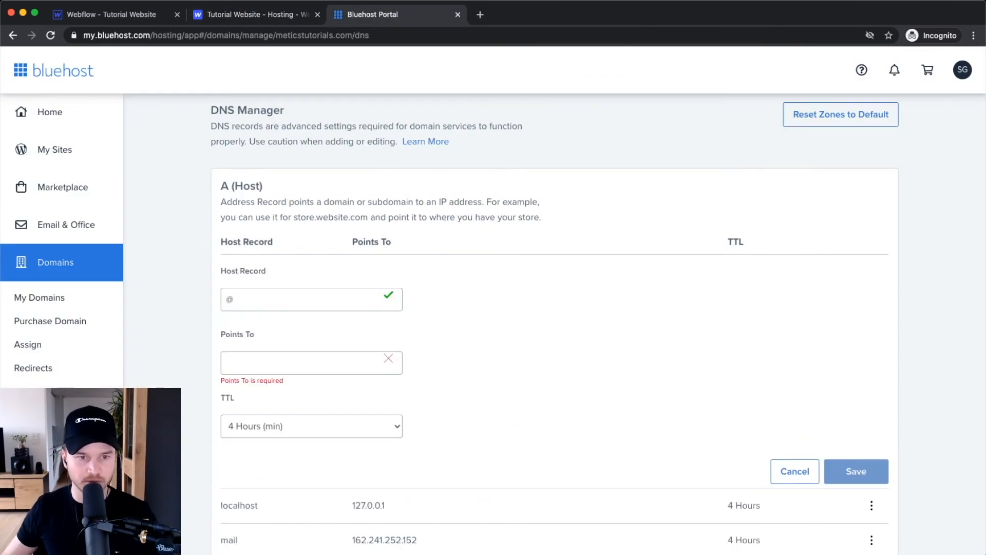
right_click(308, 362)
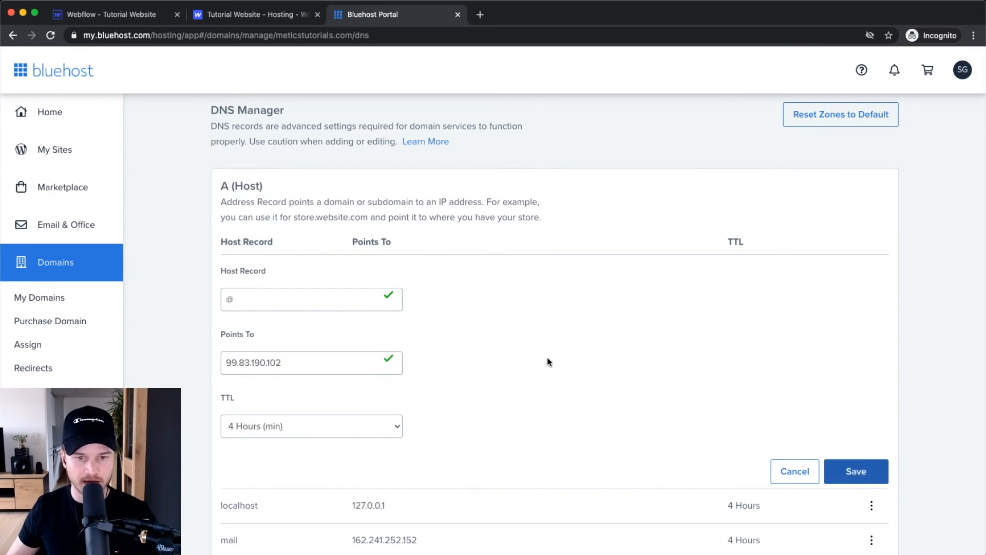
left_click(856, 471)
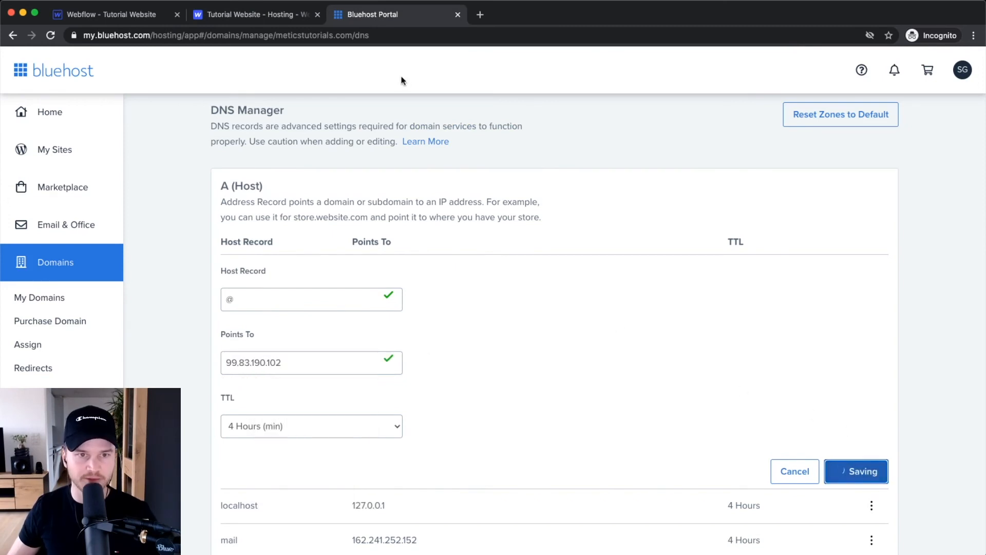
left_click(256, 13)
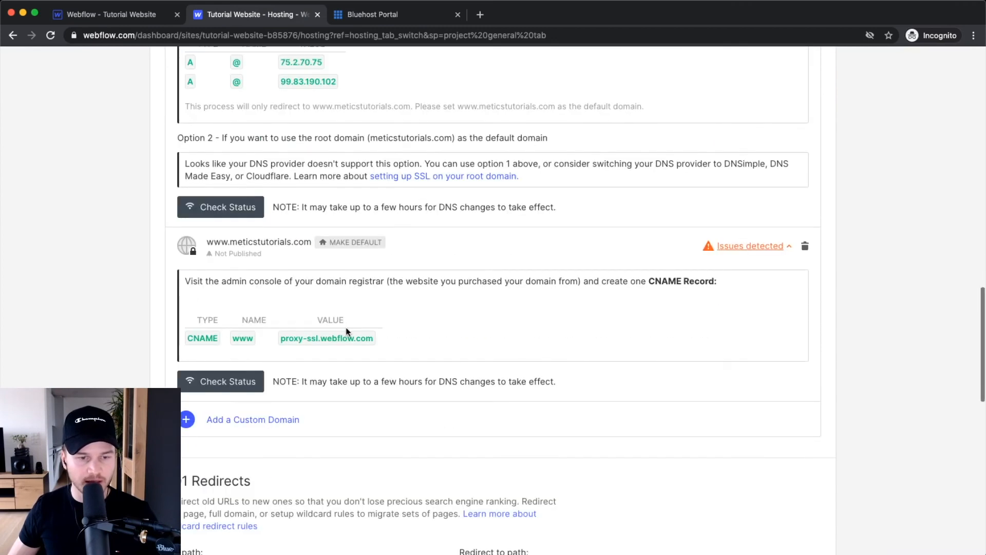
mouse_move(368, 332)
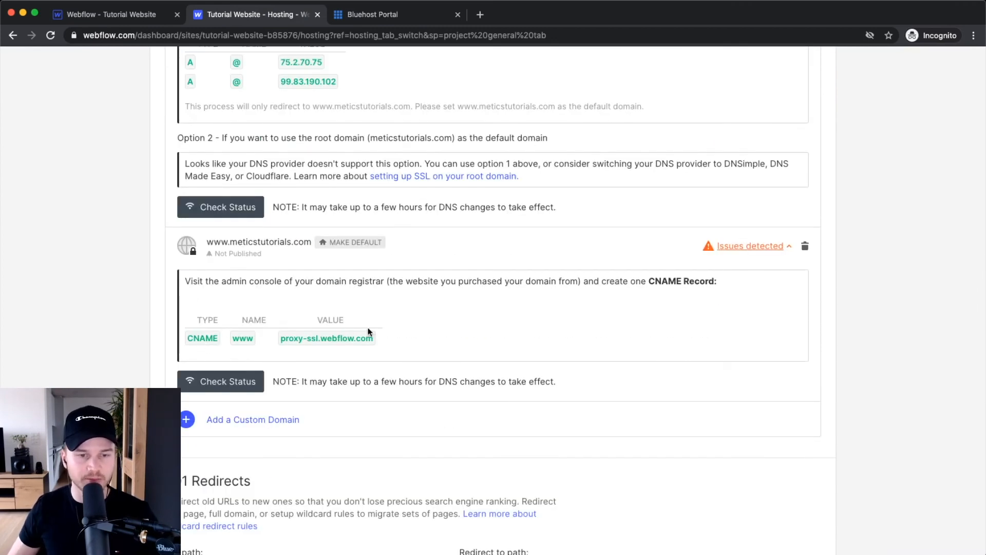
Start a new CNAME record at Bluehost with host name www, using Webflow's required values
left_click(372, 14)
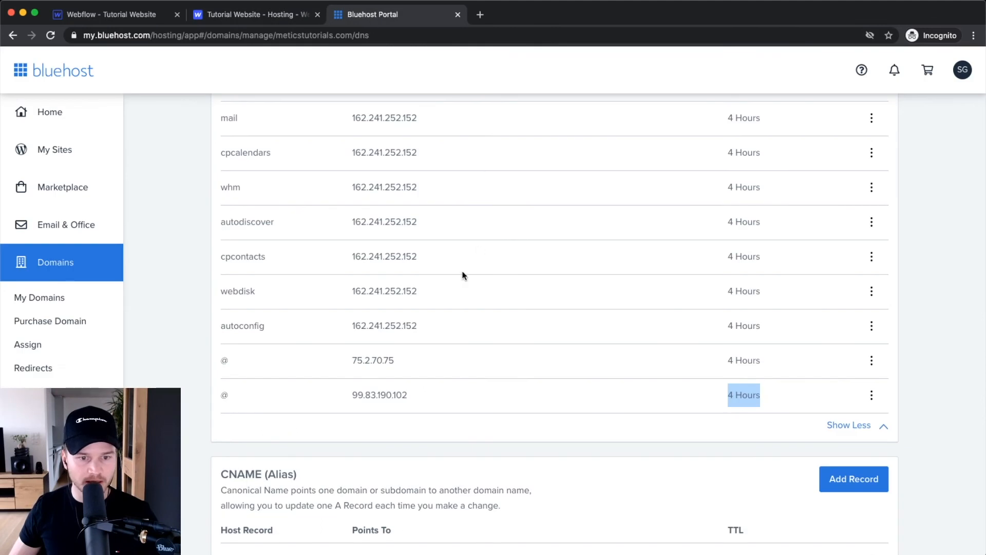
scroll("down", 3)
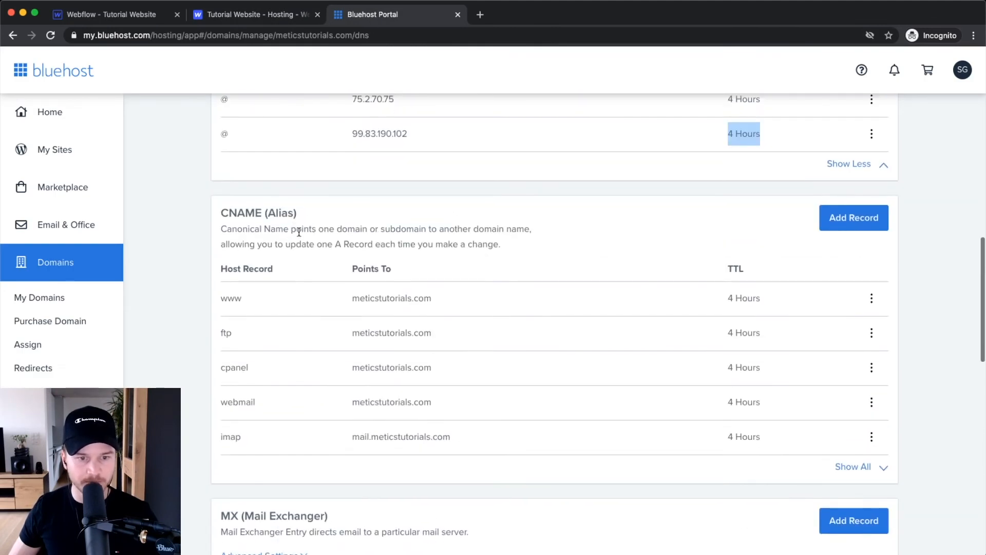
left_click(854, 218)
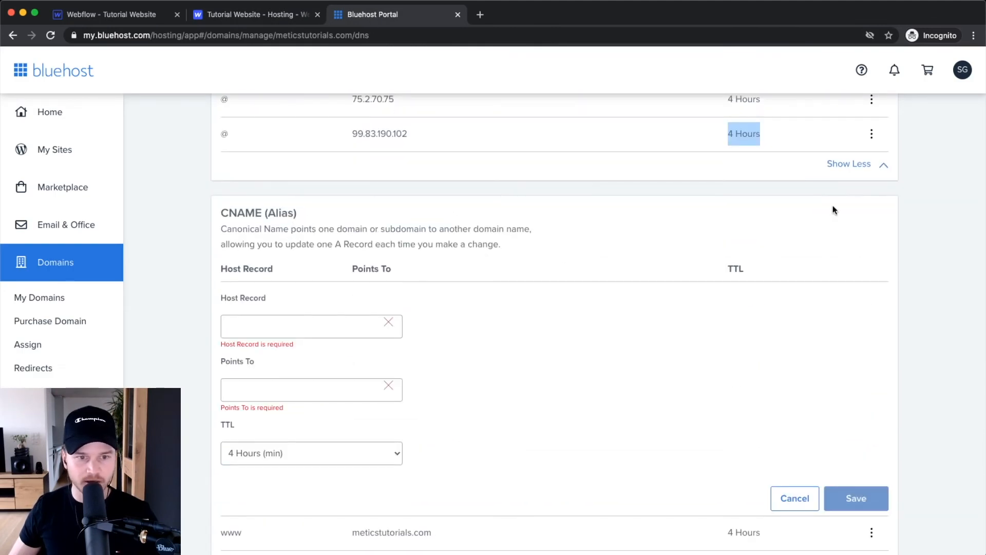
left_click(255, 13)
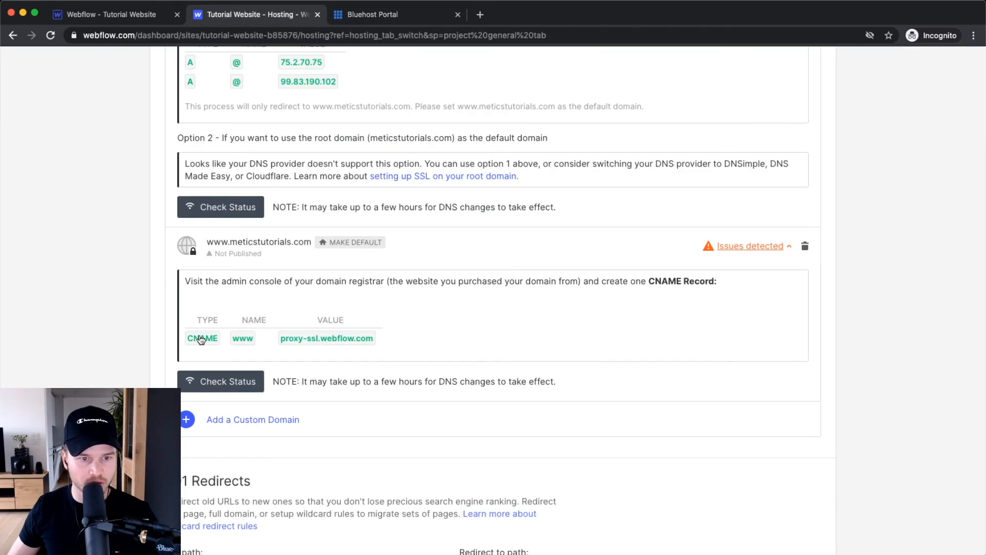
mouse_move(235, 352)
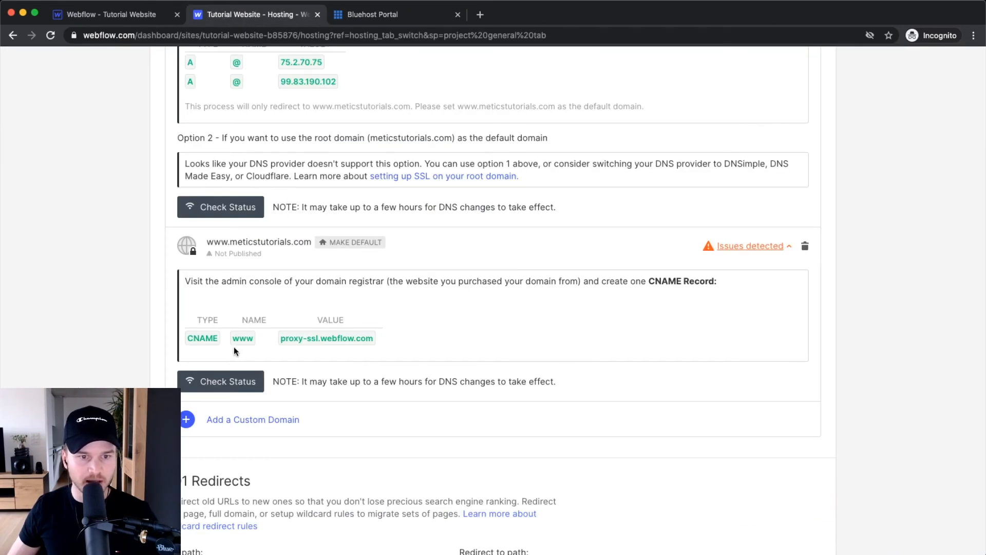
left_click(397, 14)
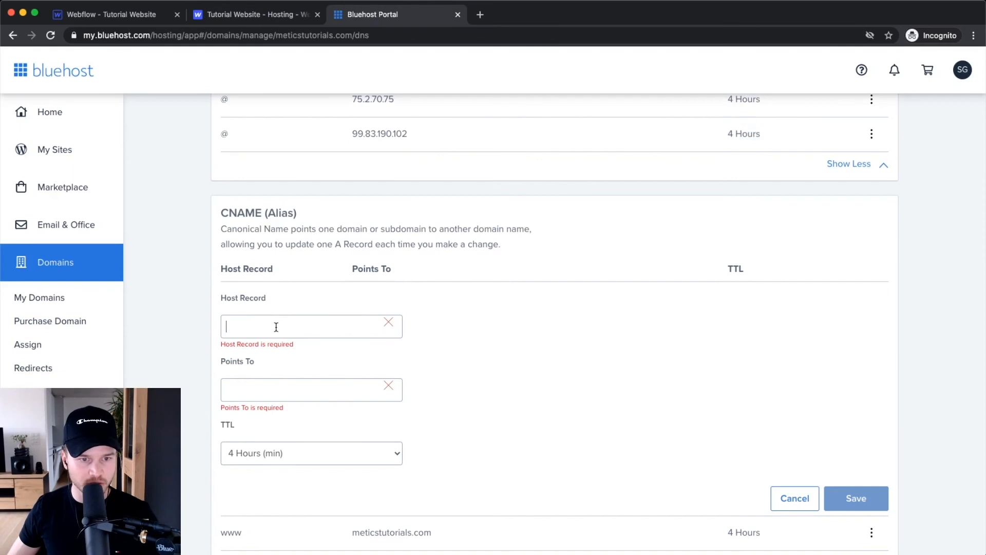
type("www")
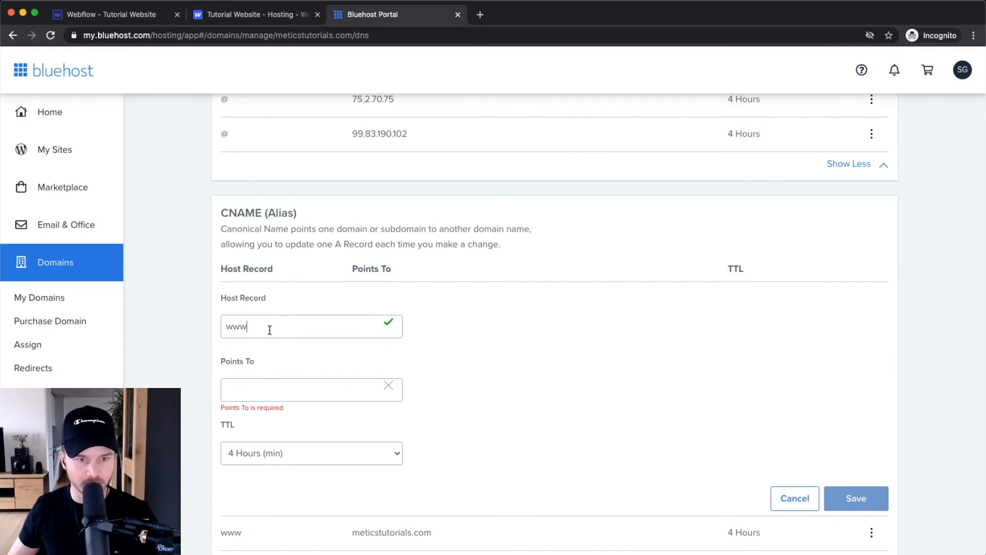
Point the www CNAME to proxy-ssl.webflow.com copied from Webflow and save the record
left_click(255, 14)
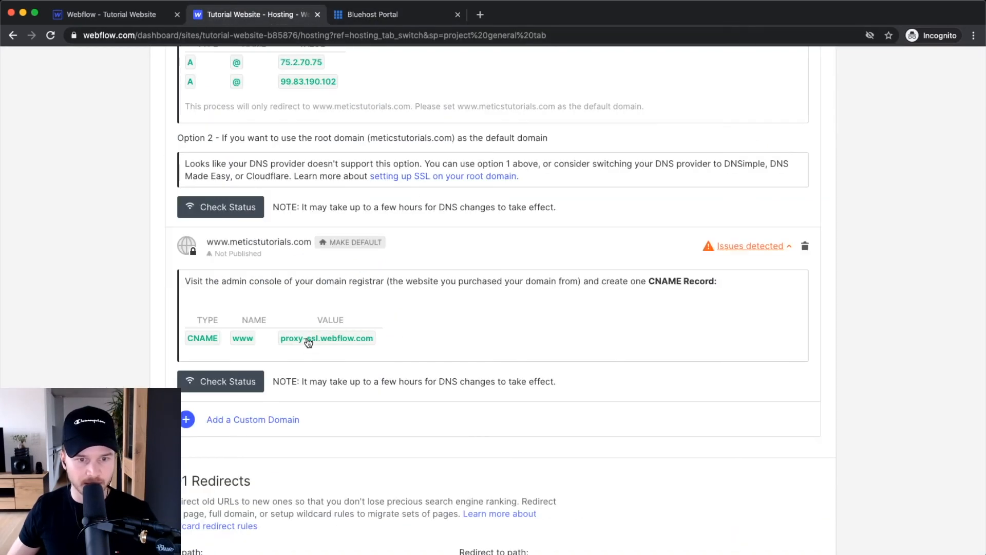
left_click(327, 338)
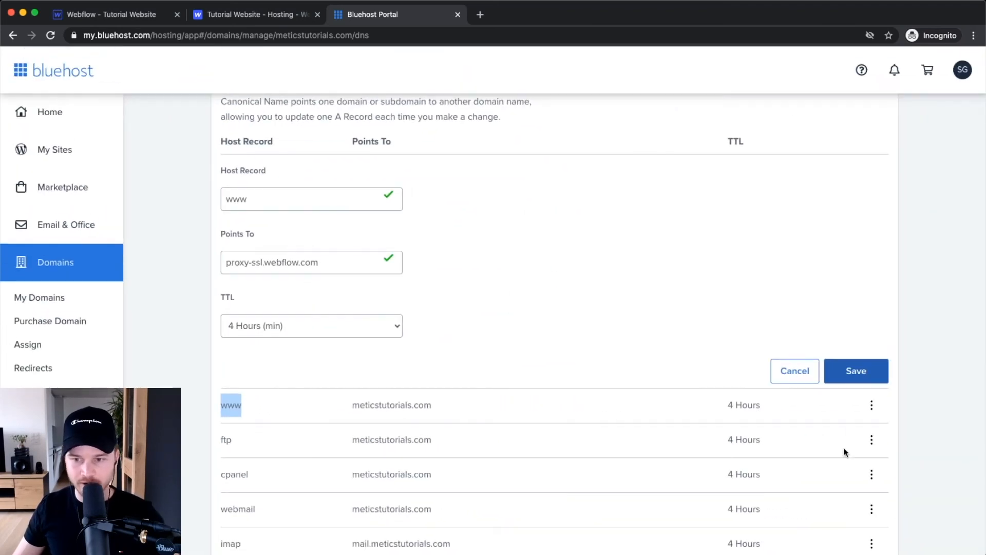
left_click(872, 405)
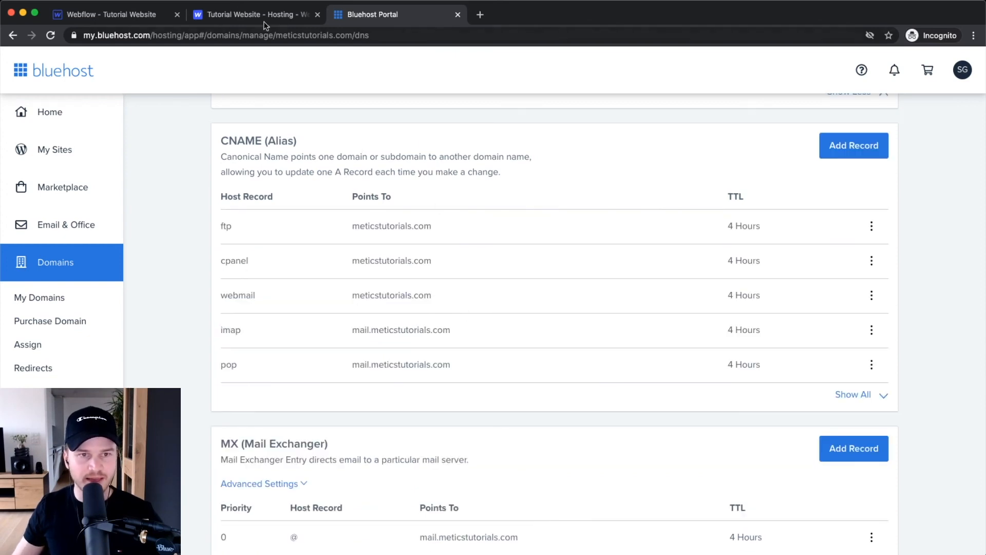
left_click(254, 14)
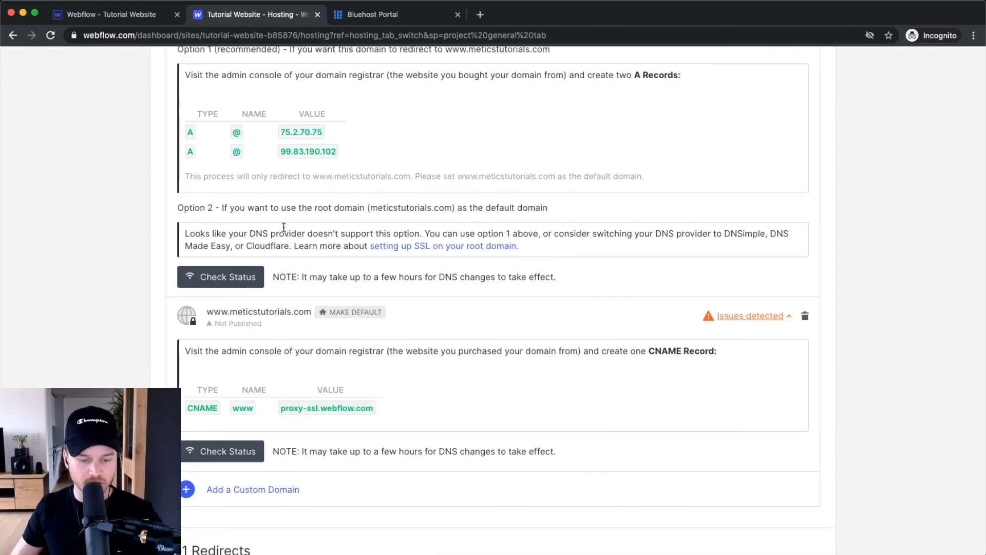
mouse_move(293, 289)
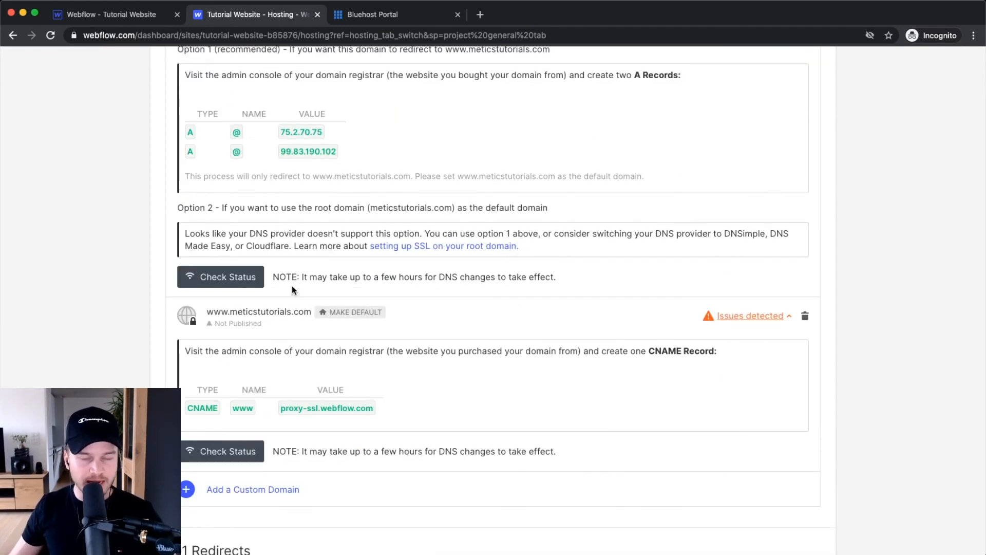
scroll("up", 3)
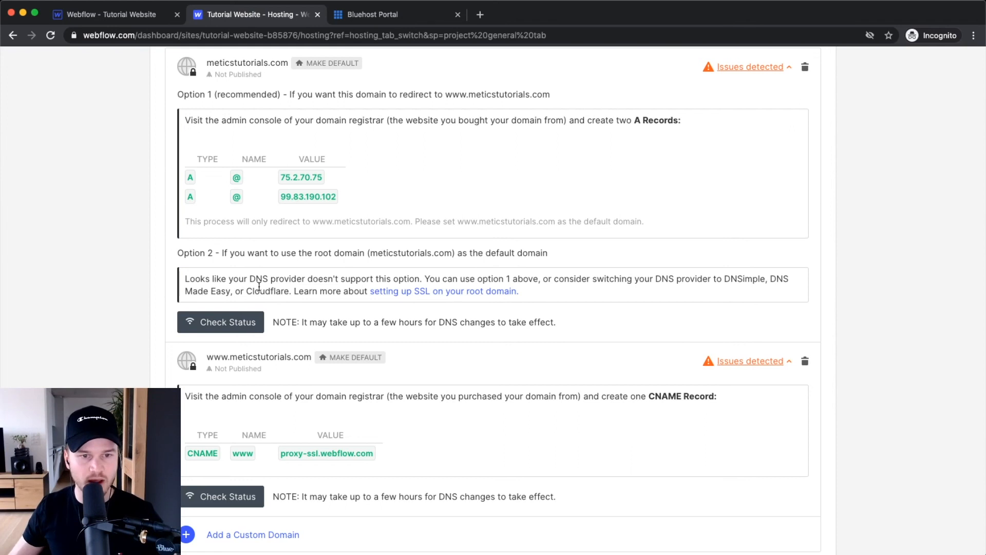
left_click(220, 321)
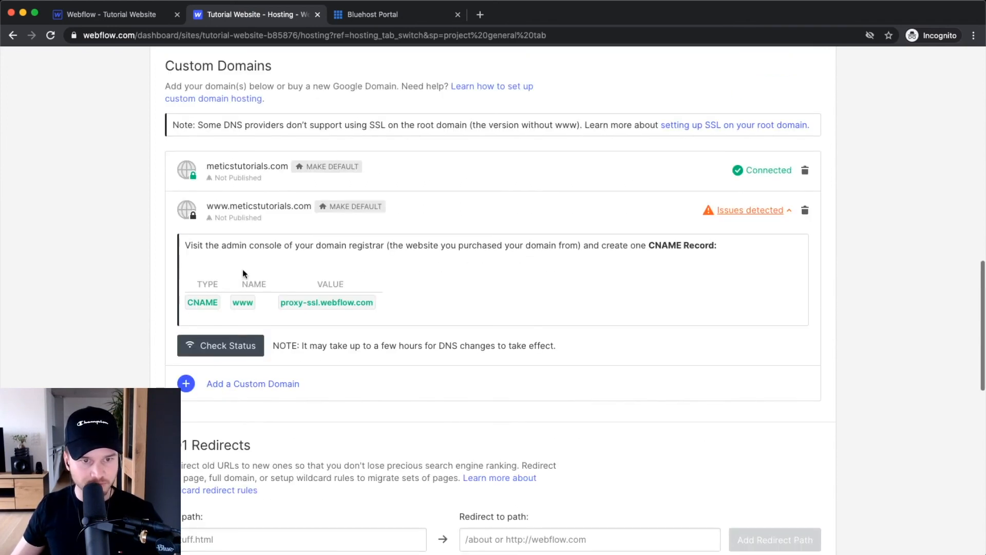
left_click(220, 345)
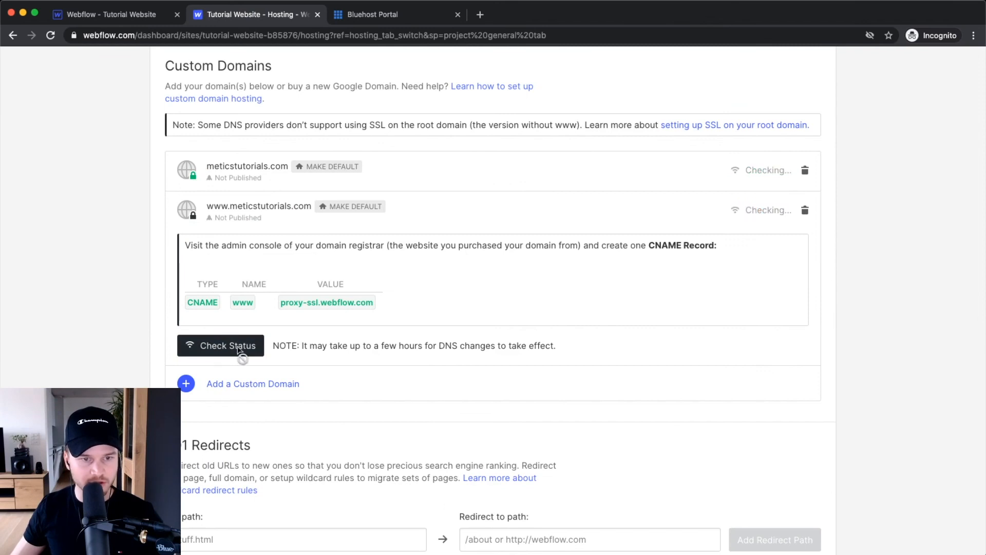
scroll("down", 3)
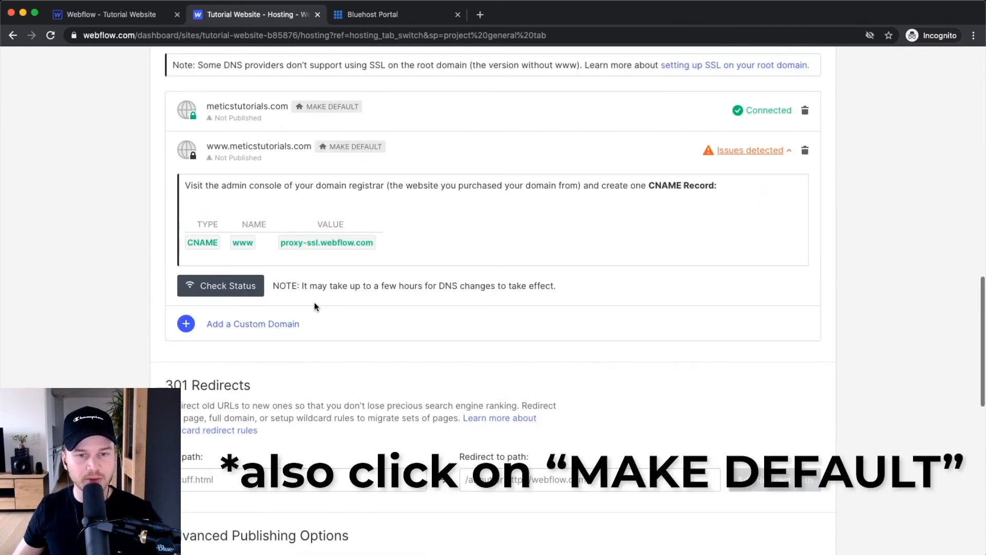